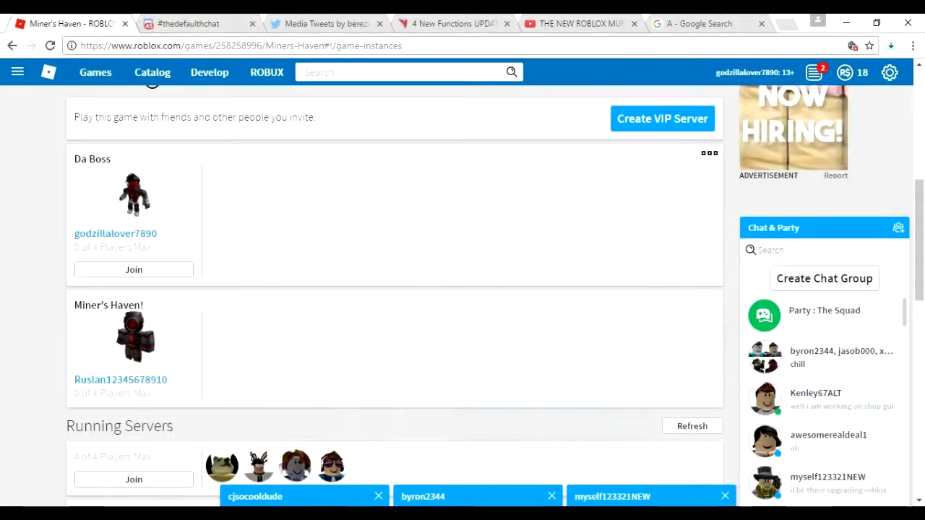
# Browse from the Roblox game page through berezaa's Twitter media to the Discord #thedefaultchat channel.
pyautogui.click(325, 23)
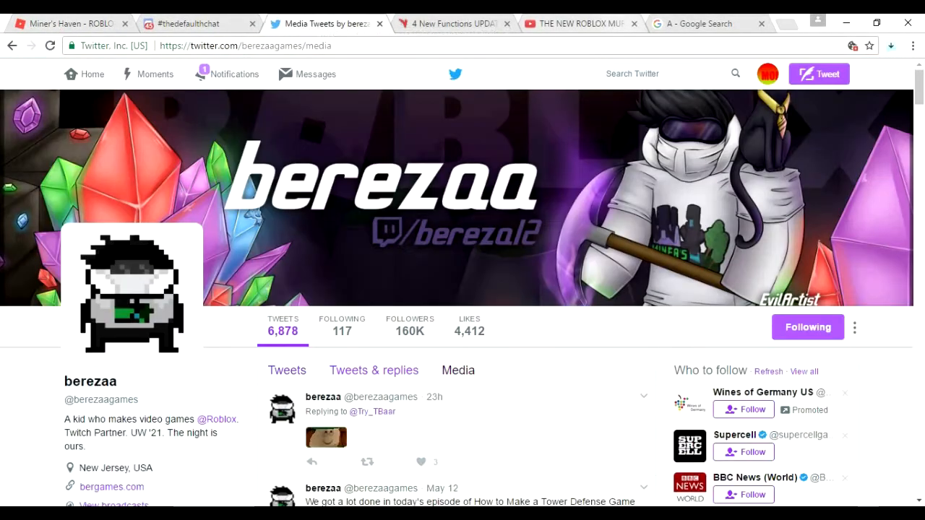
pyautogui.click(188, 23)
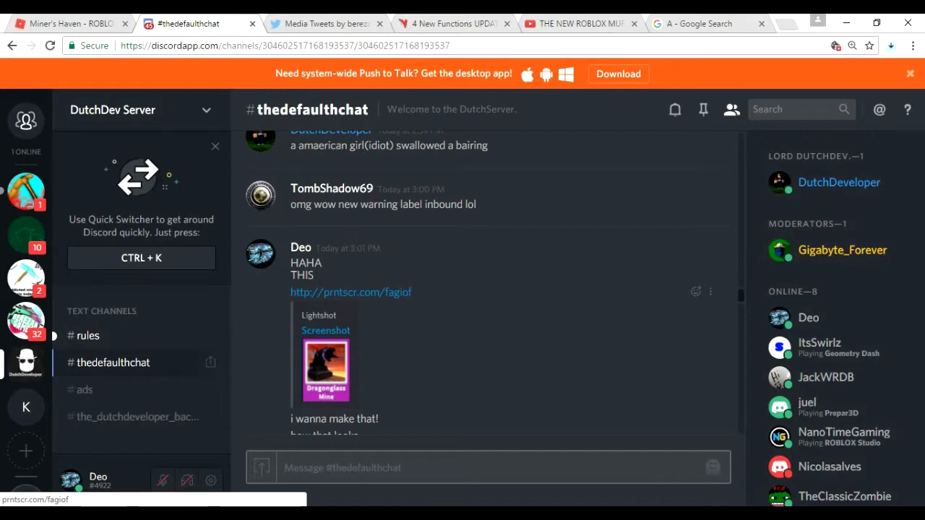
pyautogui.click(65, 23)
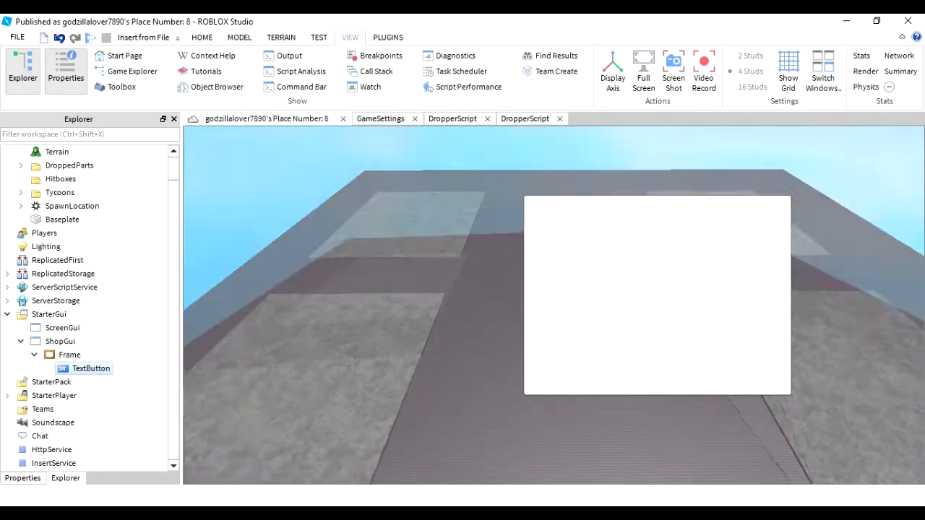
pyautogui.click(69, 356)
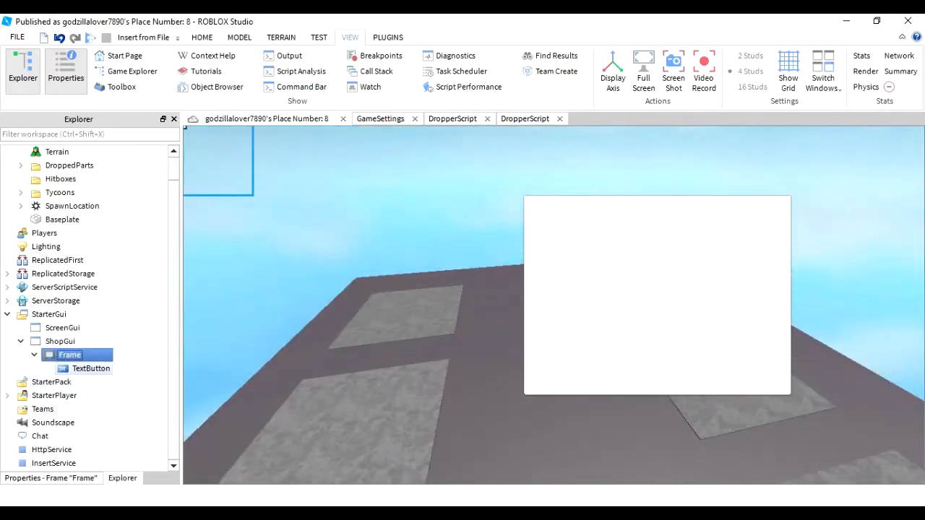
pyautogui.click(91, 368)
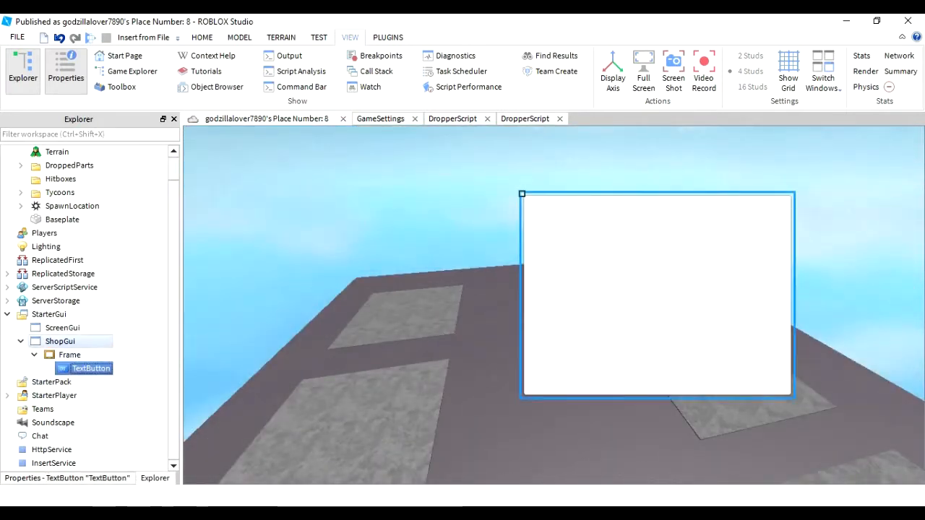
pyautogui.click(61, 341)
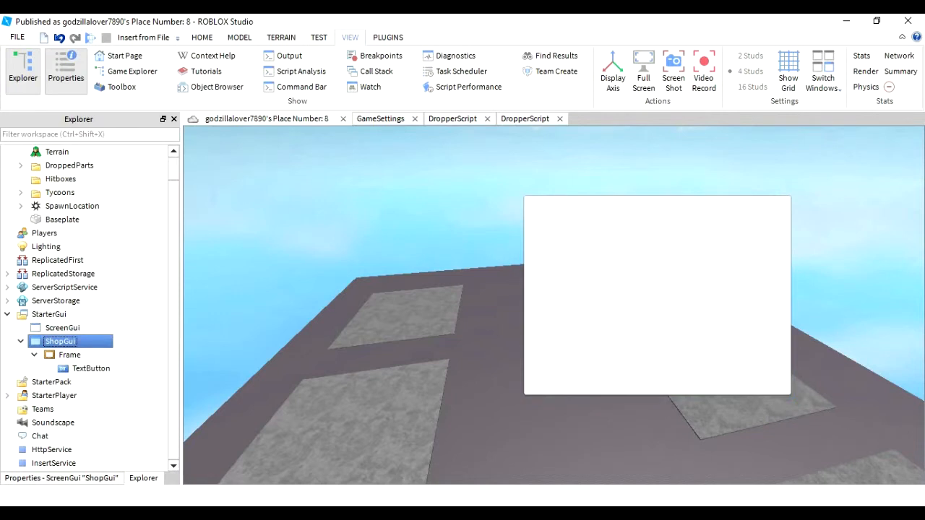
pyautogui.click(69, 355)
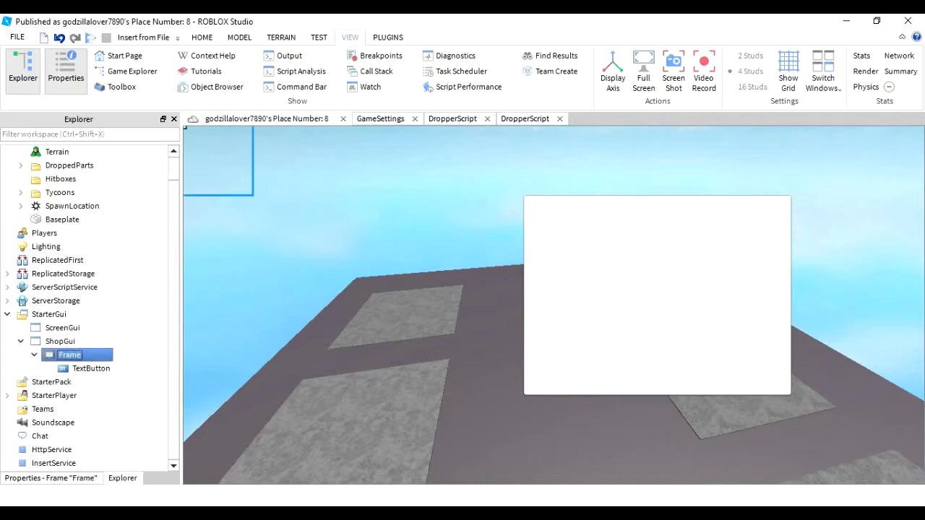
pyautogui.click(91, 368)
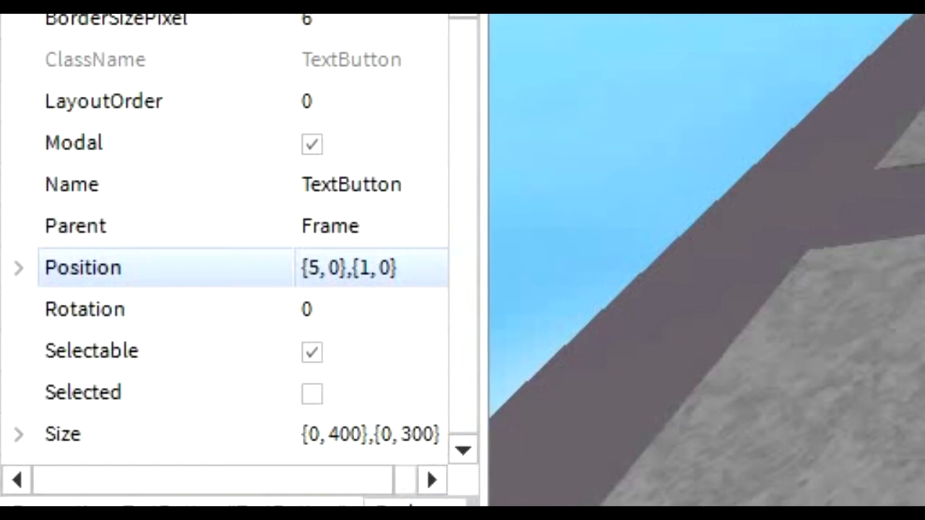
# Inspect the TextButton's Name, then expand its Style property's list of button styles.
pyautogui.click(72, 185)
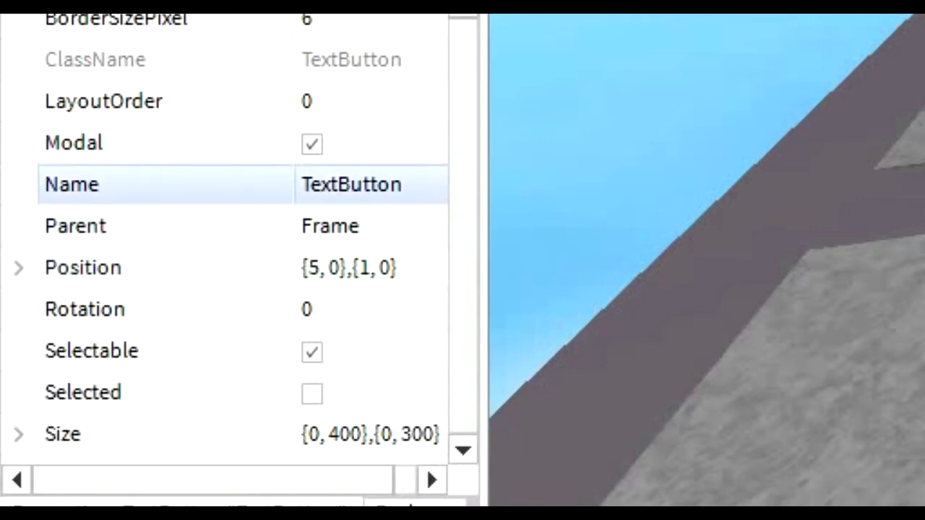
pyautogui.scroll(-3)
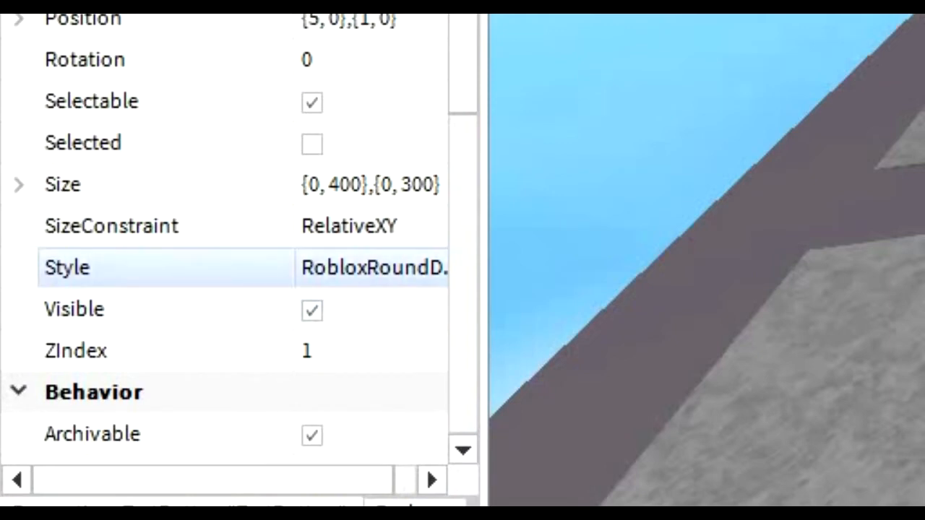
pyautogui.click(362, 267)
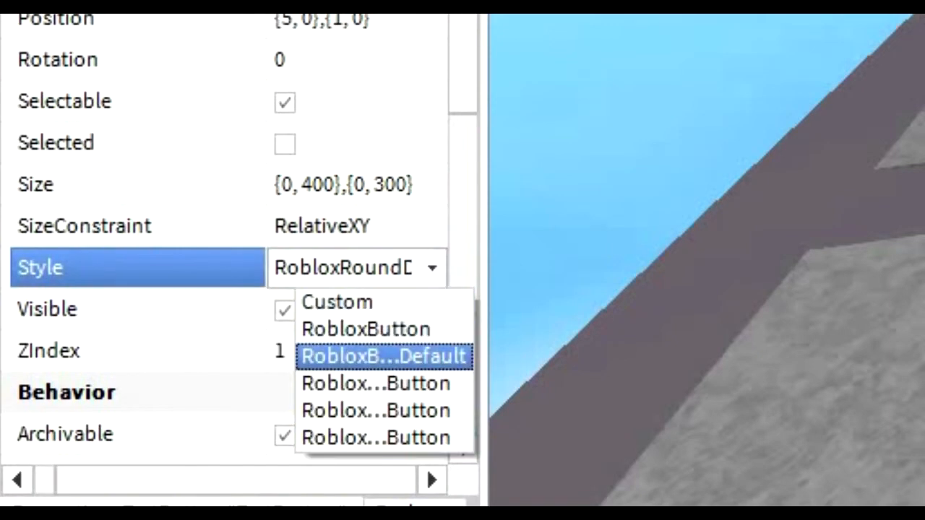
pyautogui.click(335, 303)
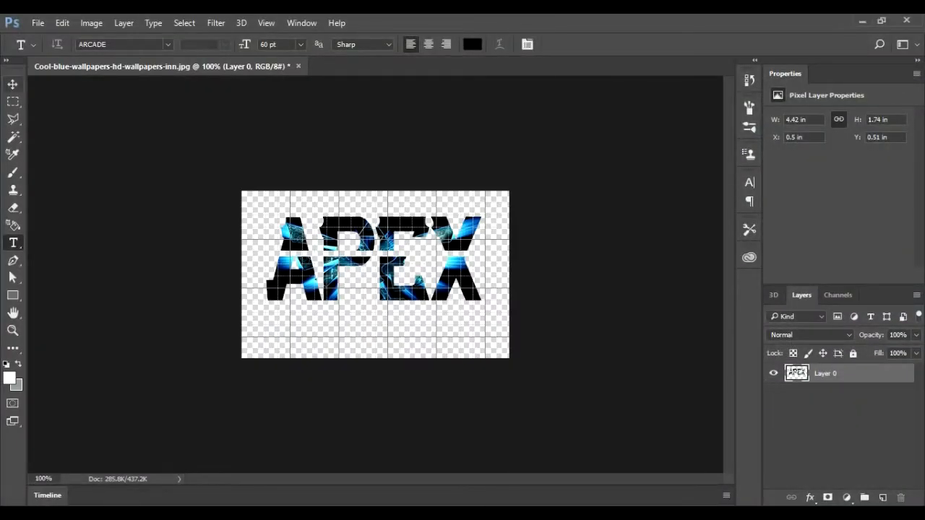
# Zoom the canvas to 200% and hide the blue-image APEX layer (Layer 0).
pyautogui.click(11, 84)
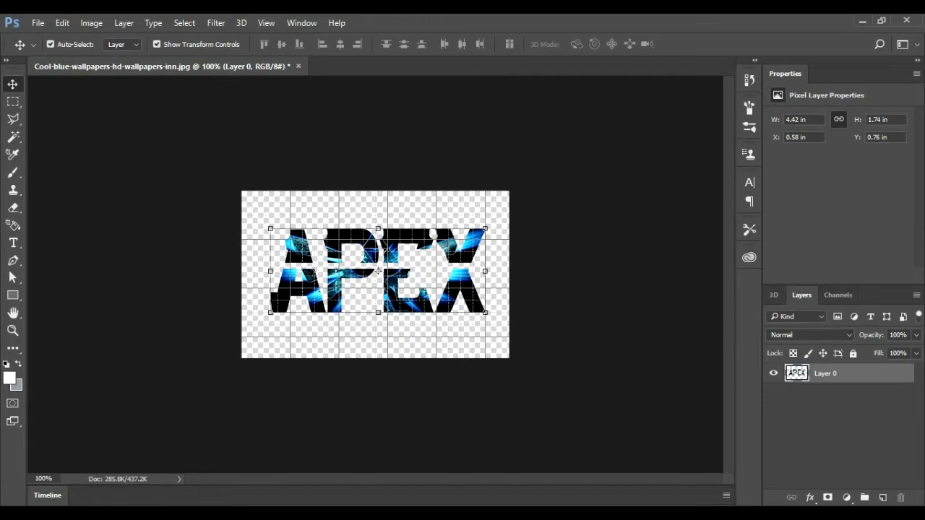
pyautogui.click(266, 23)
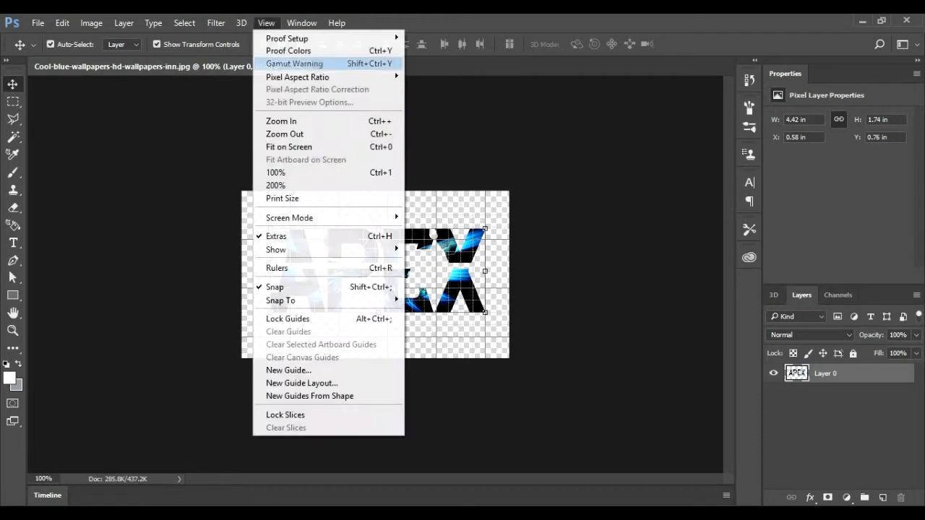
pyautogui.click(275, 185)
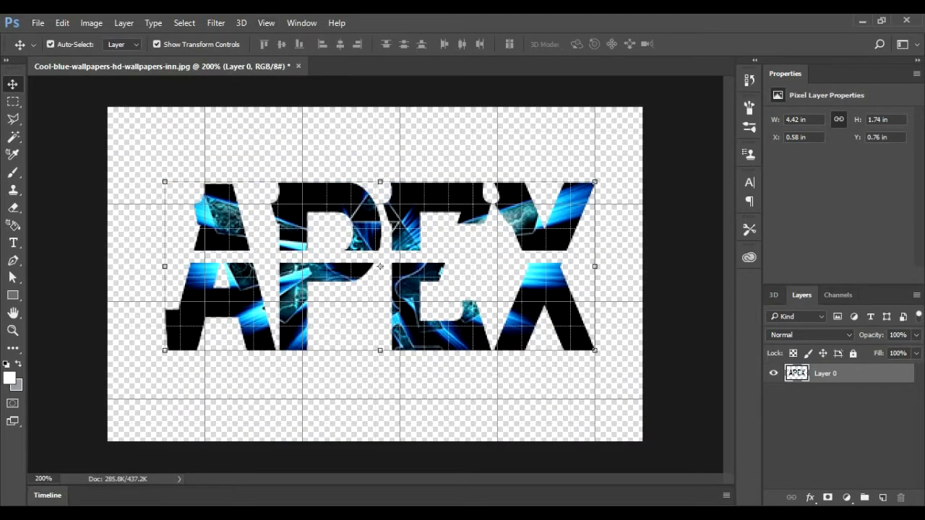
pyautogui.click(772, 373)
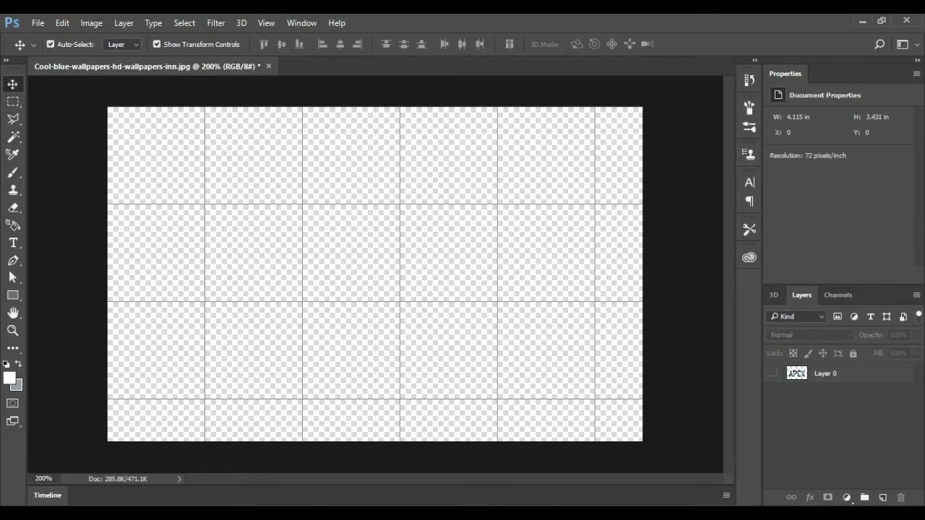
# Start a new text layer on the canvas with the Horizontal Type tool set to the ARCADE font.
pyautogui.click(91, 23)
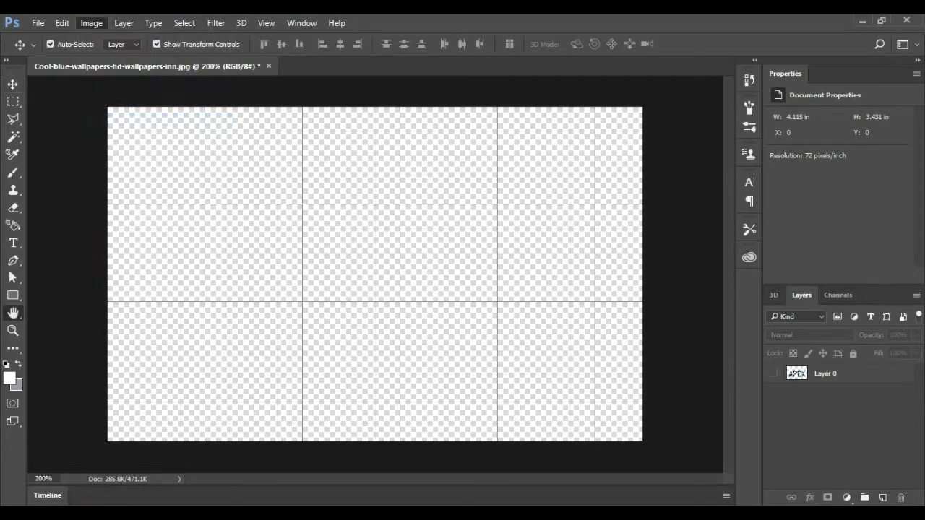
pyautogui.click(91, 23)
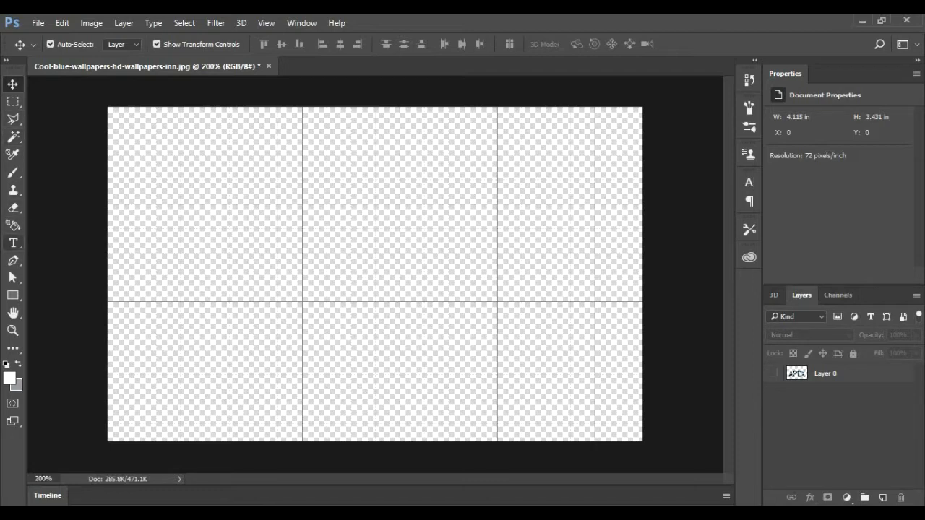
pyautogui.click(13, 243)
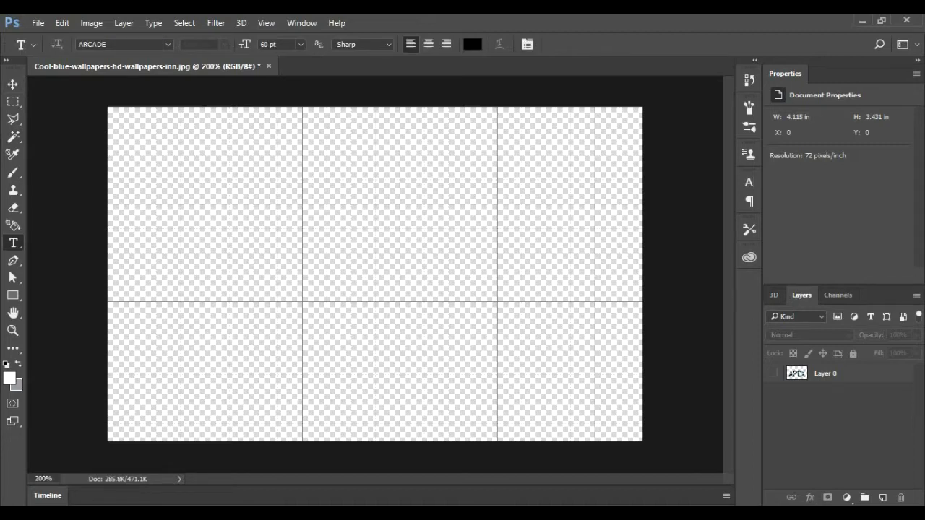
pyautogui.click(118, 44)
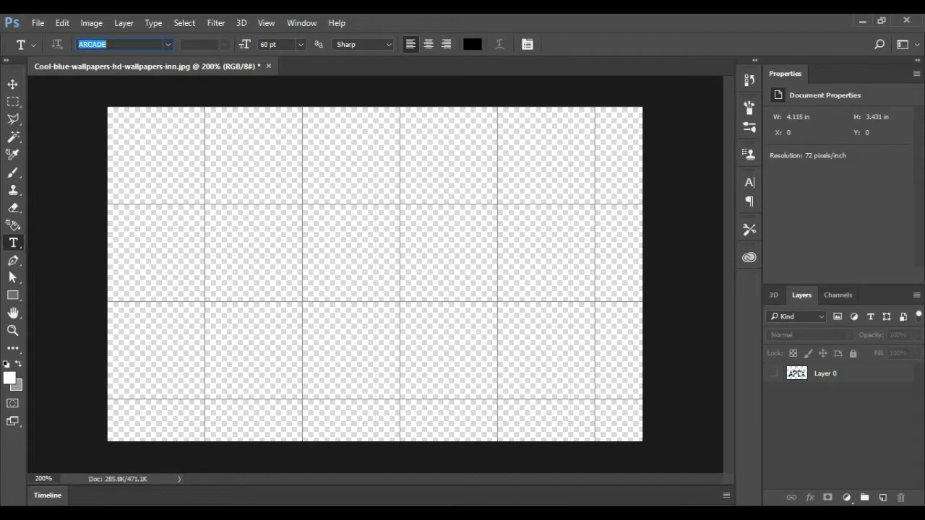
pyautogui.click(168, 44)
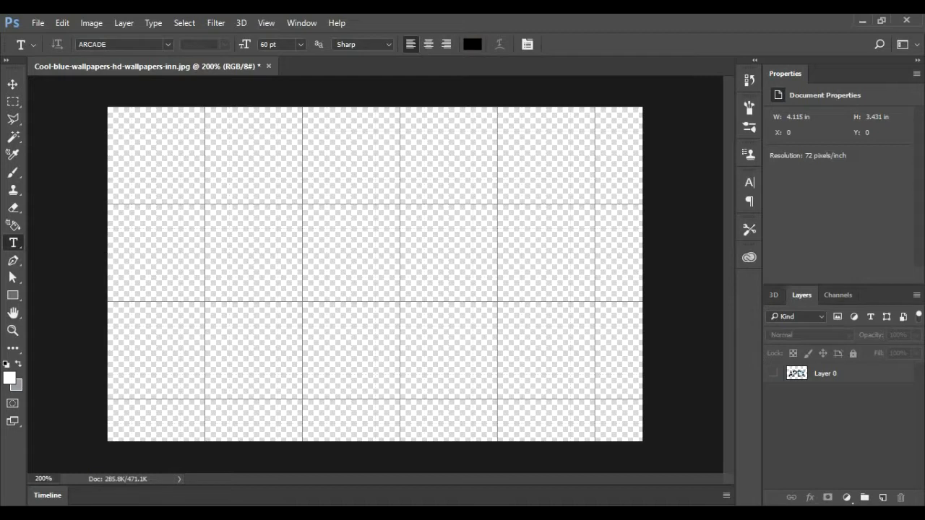
pyautogui.click(211, 249)
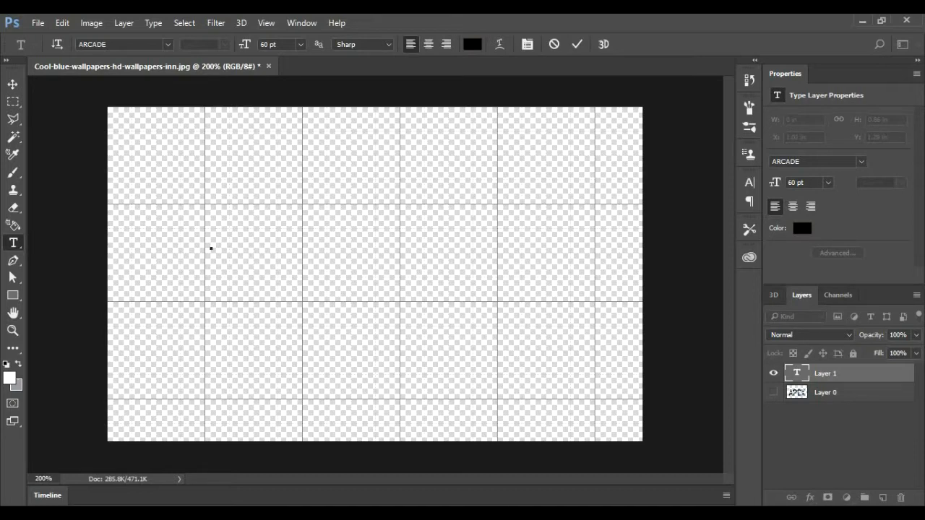
# Enter 'APEX' in black ARCADE and enlarge it to about 238 pt spanning the canvas.
pyautogui.click(211, 249)
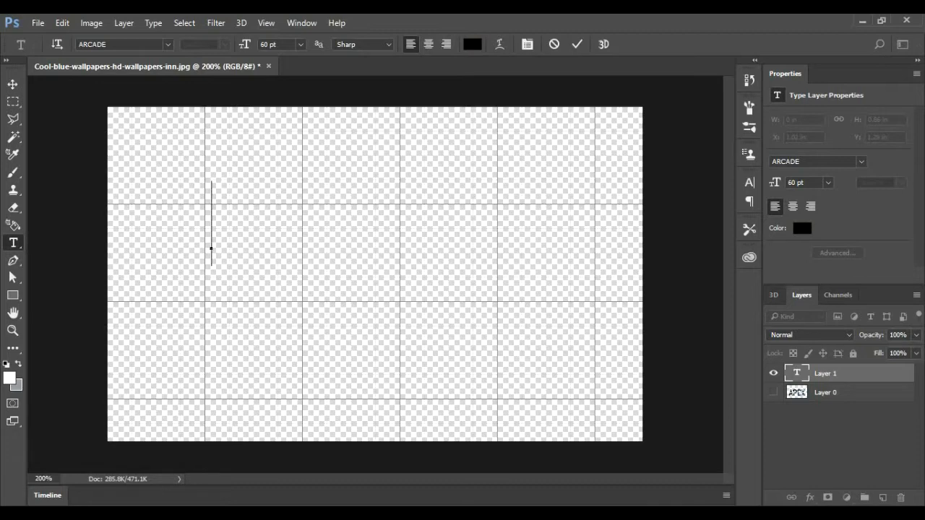
pyautogui.write('APEX')
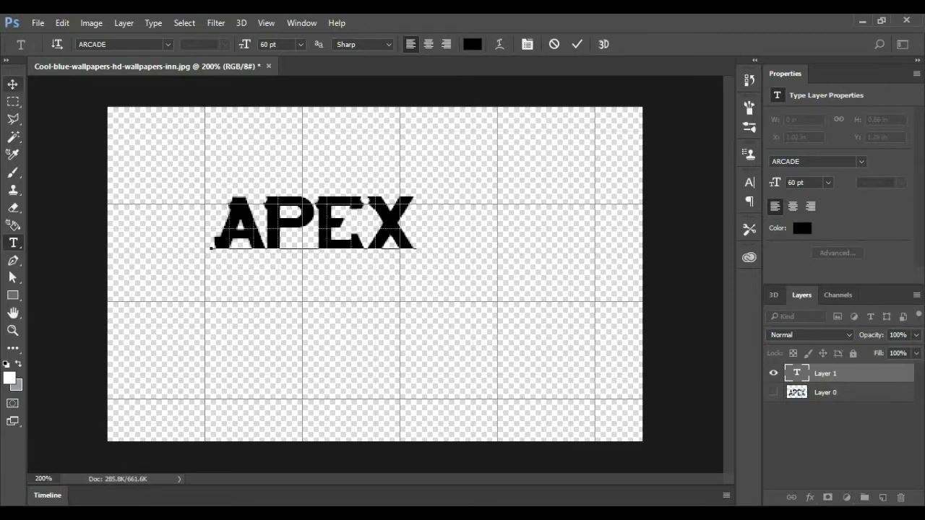
pyautogui.click(11, 84)
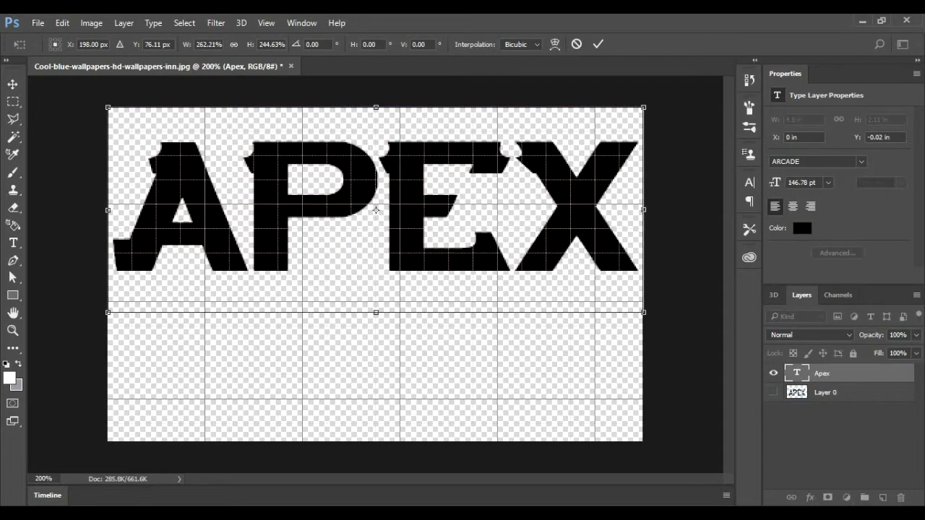
pyautogui.moveTo(376, 312); pyautogui.dragTo(375, 441)
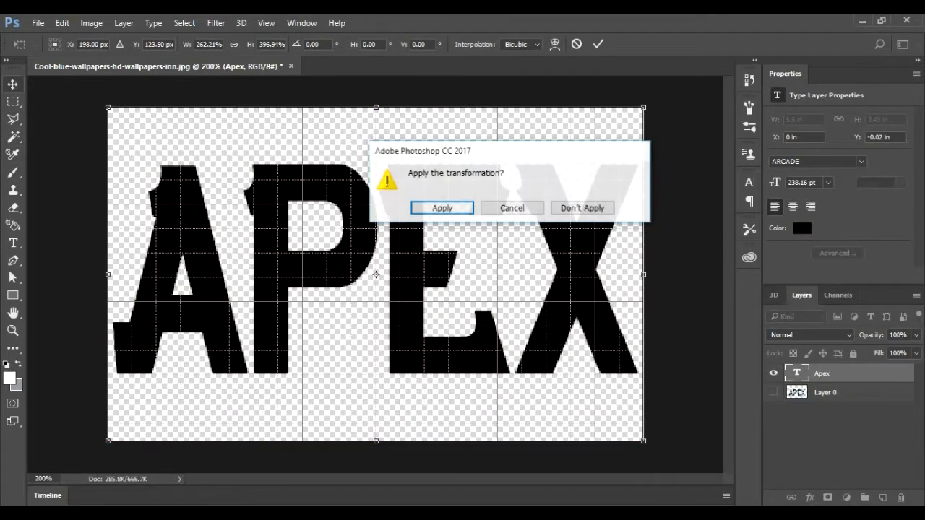
pyautogui.click(442, 208)
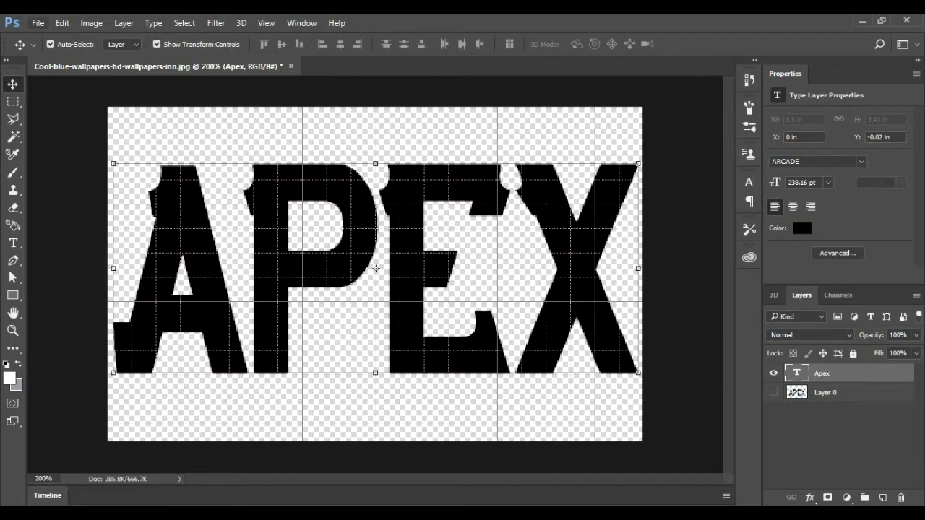
# Open black-and-red-wallpaper-design.jpg from Documents as a second document.
pyautogui.click(38, 23)
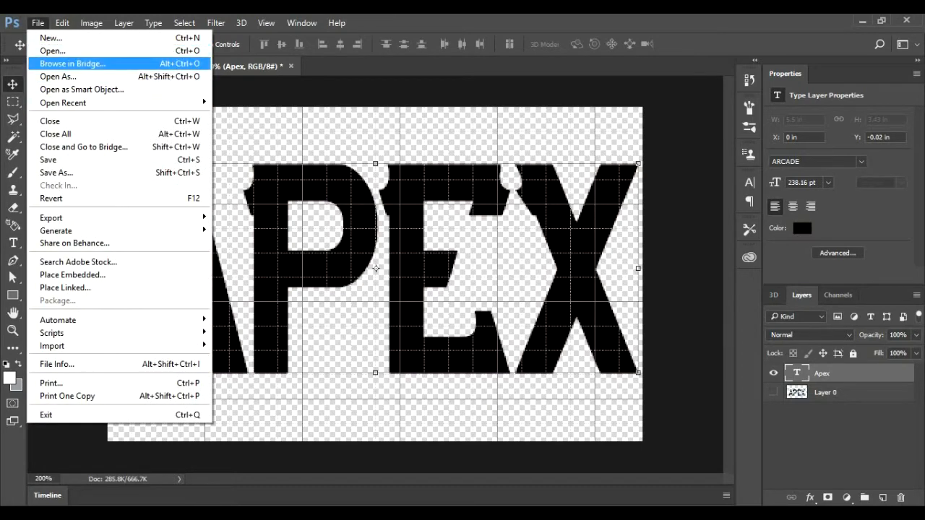
pyautogui.moveTo(52, 50)
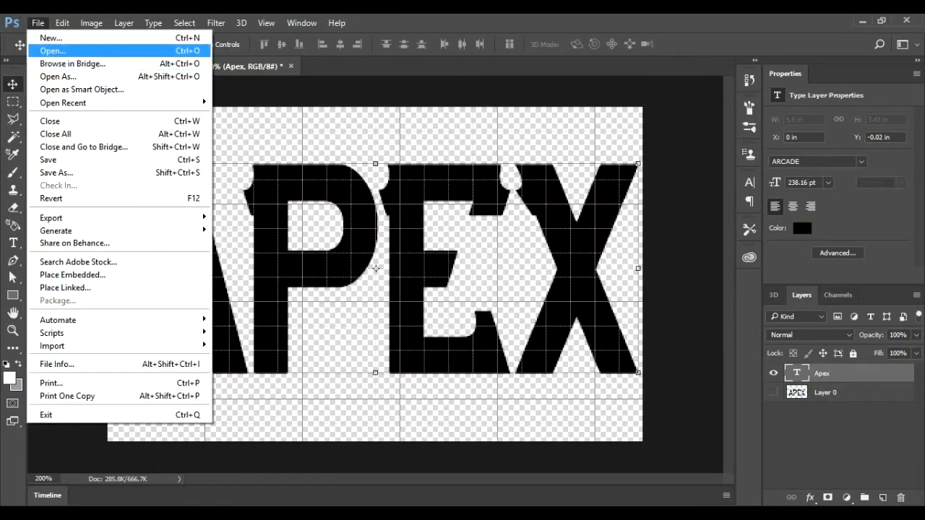
pyautogui.click(52, 49)
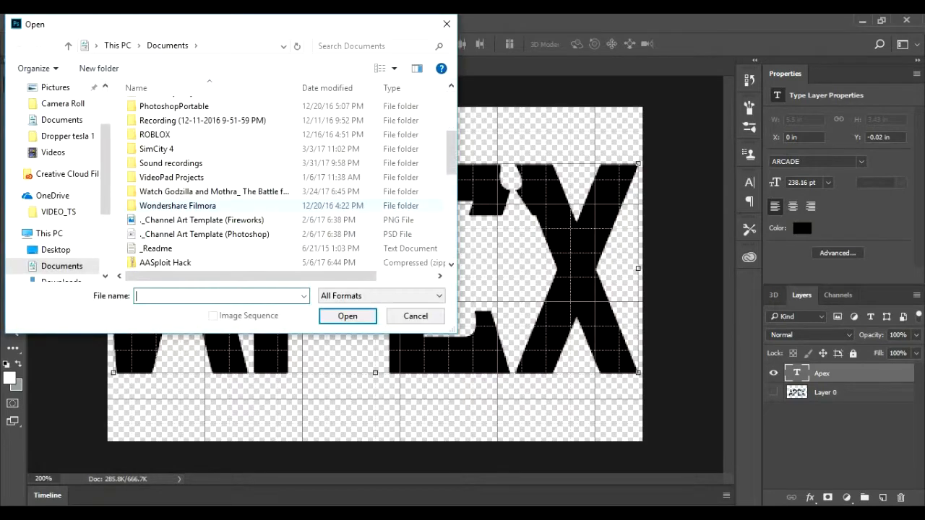
pyautogui.click(212, 173)
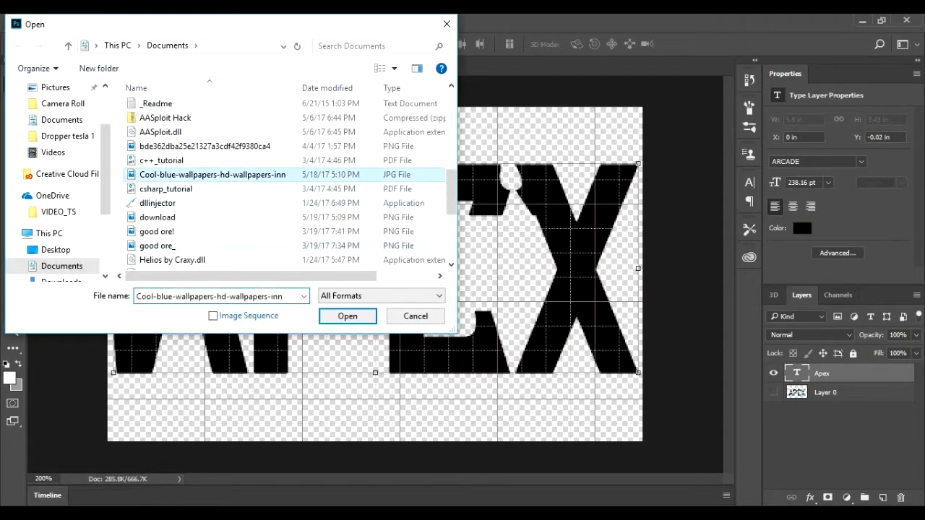
pyautogui.click(346, 315)
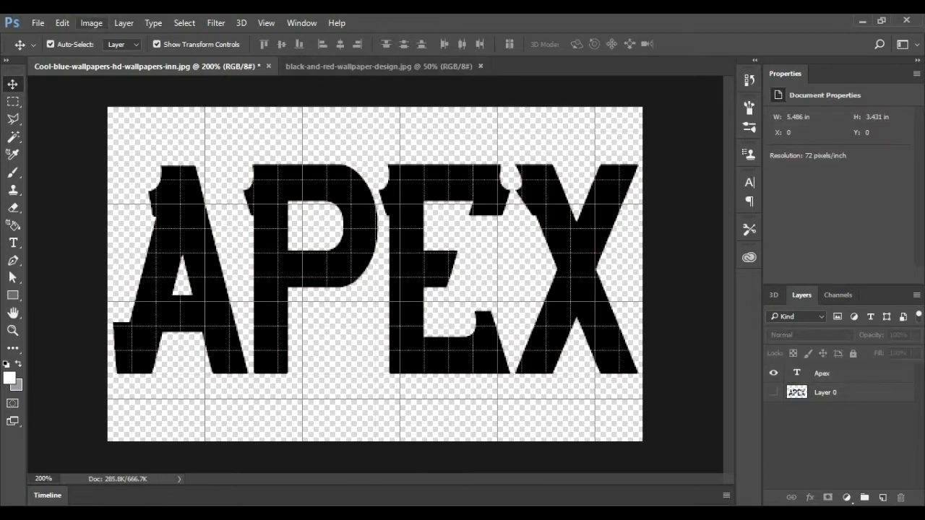
# Check the APEX document's size, then resize the wallpaper to 395 px wide (395×247).
pyautogui.click(91, 23)
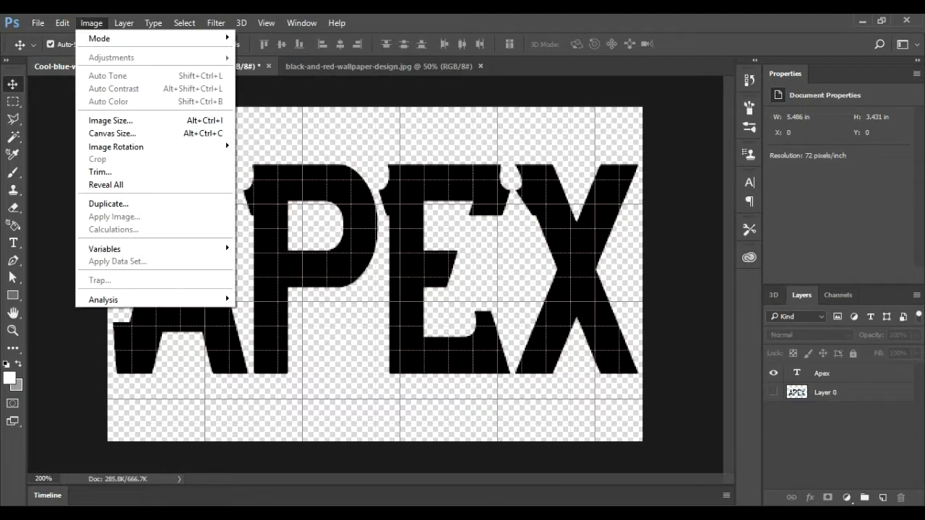
pyautogui.click(110, 120)
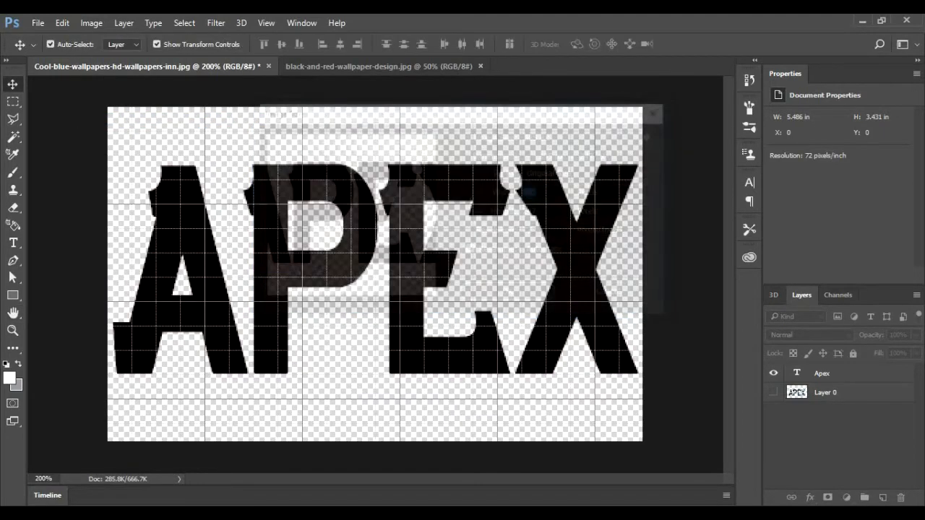
pyautogui.click(91, 23)
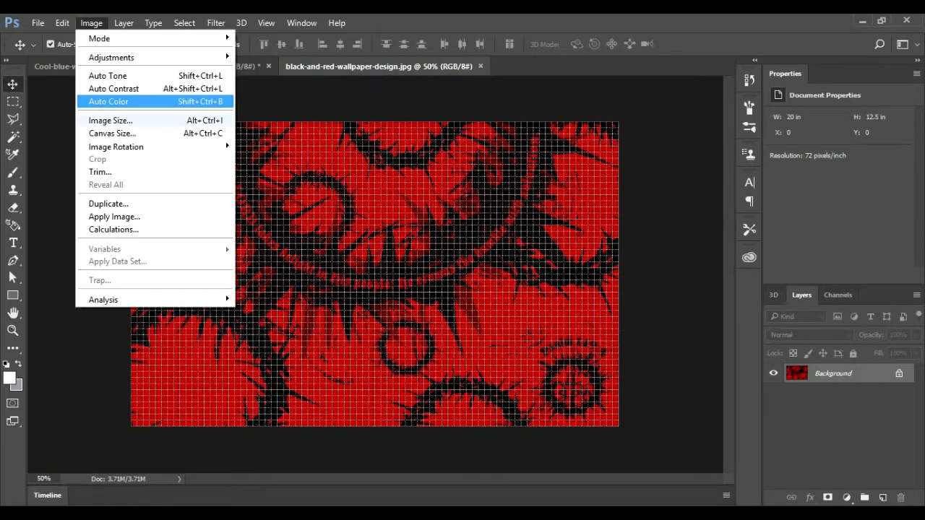
pyautogui.click(110, 120)
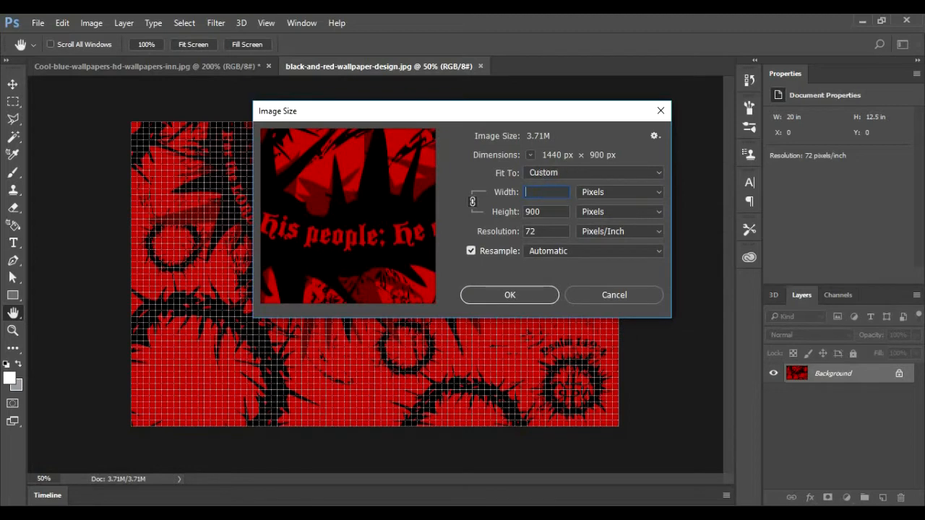
pyautogui.write('395')
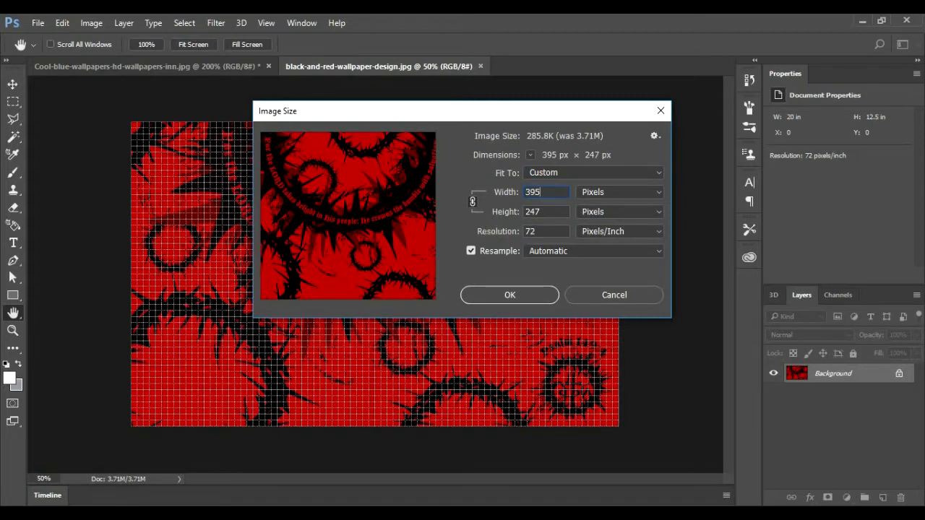
pyautogui.click(508, 295)
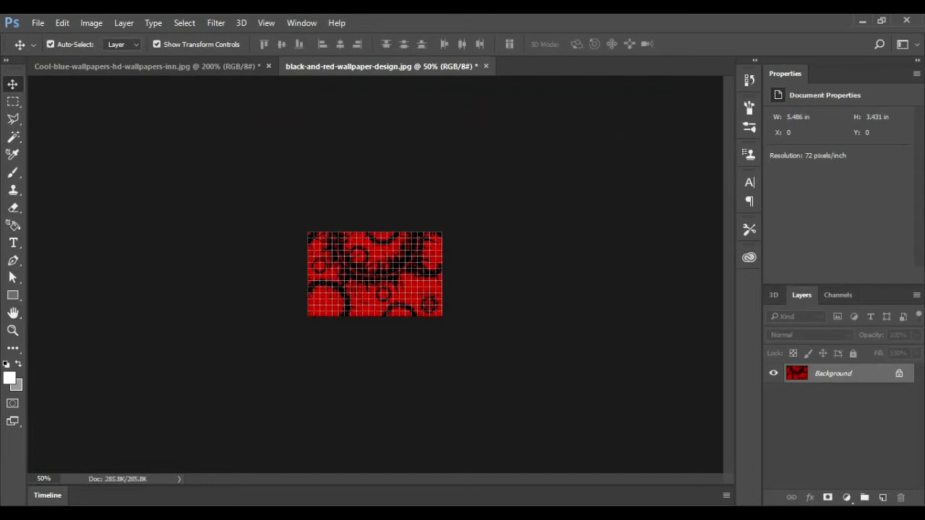
# Select the whole resized wallpaper with the Rectangular Marquee for copying into the APEX document.
pyautogui.click(266, 23)
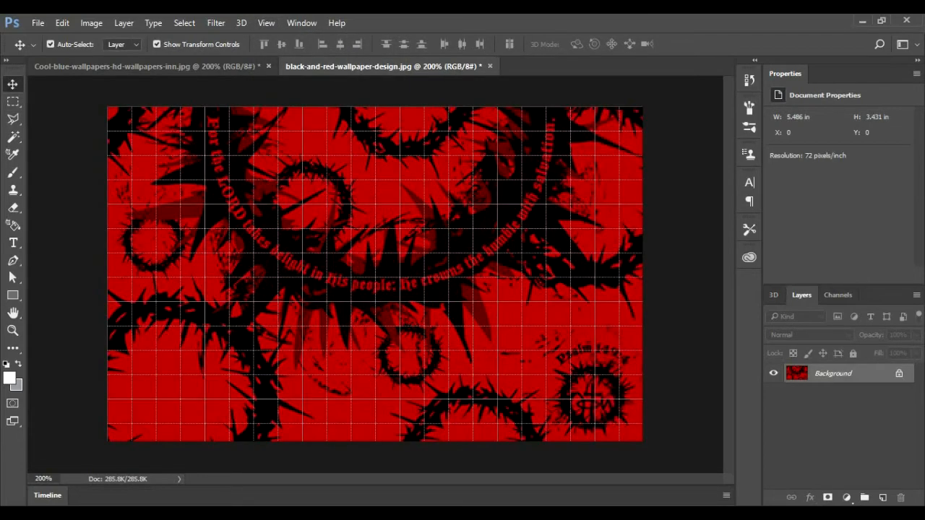
pyautogui.click(13, 101)
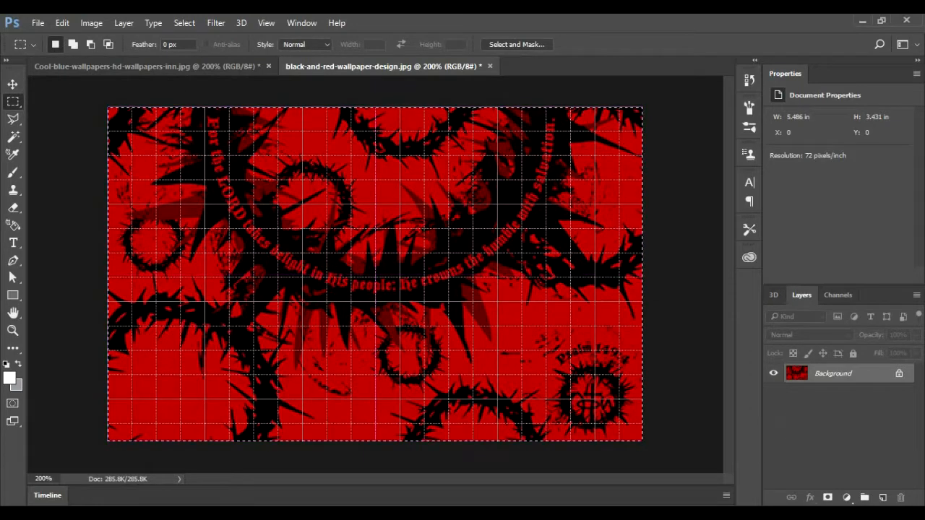
pyautogui.click(61, 23)
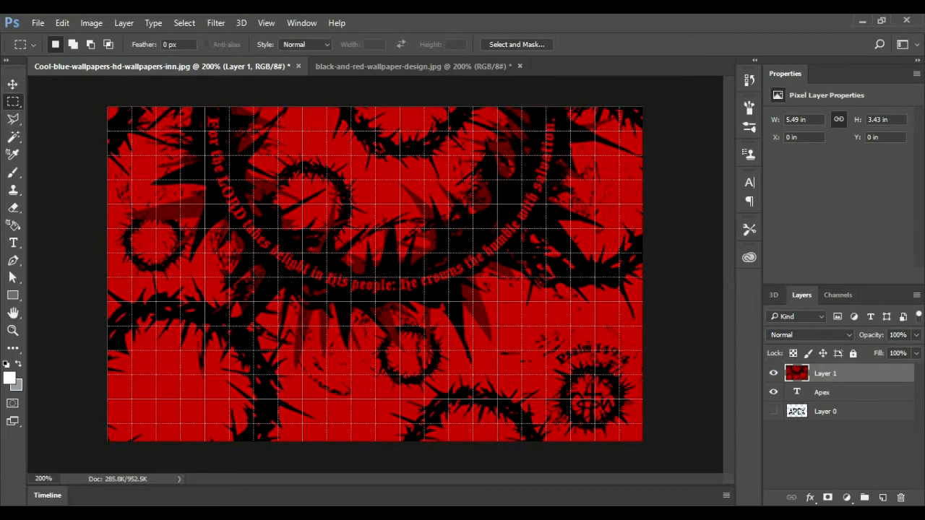
# Clip the wallpaper Layer 1 to the APEX text so the texture shows only inside the letters.
pyautogui.rightClick(824, 372)
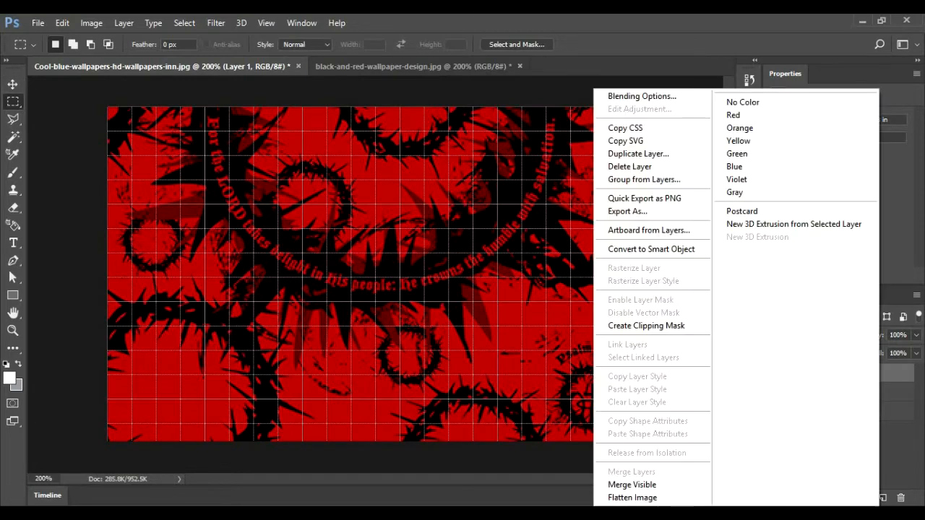
pyautogui.moveTo(646, 325)
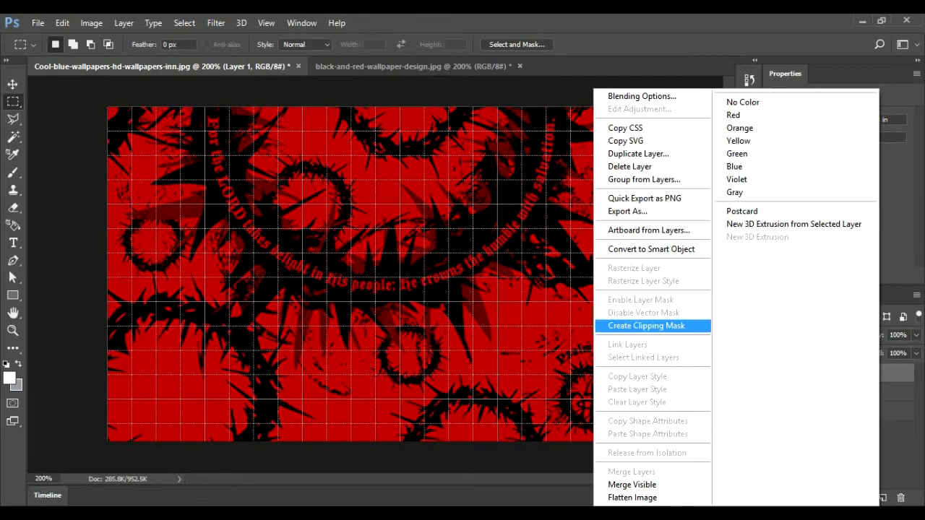
pyautogui.click(646, 327)
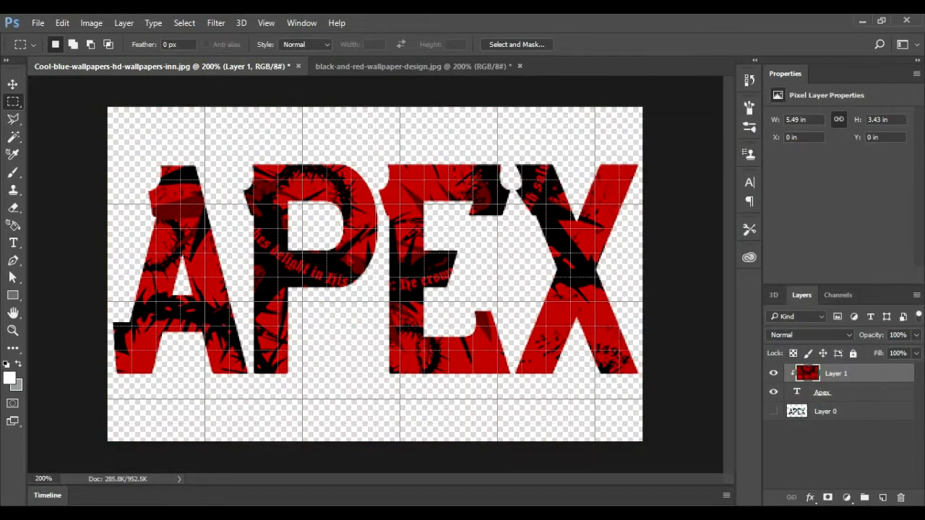
pyautogui.press('ctrl+t')
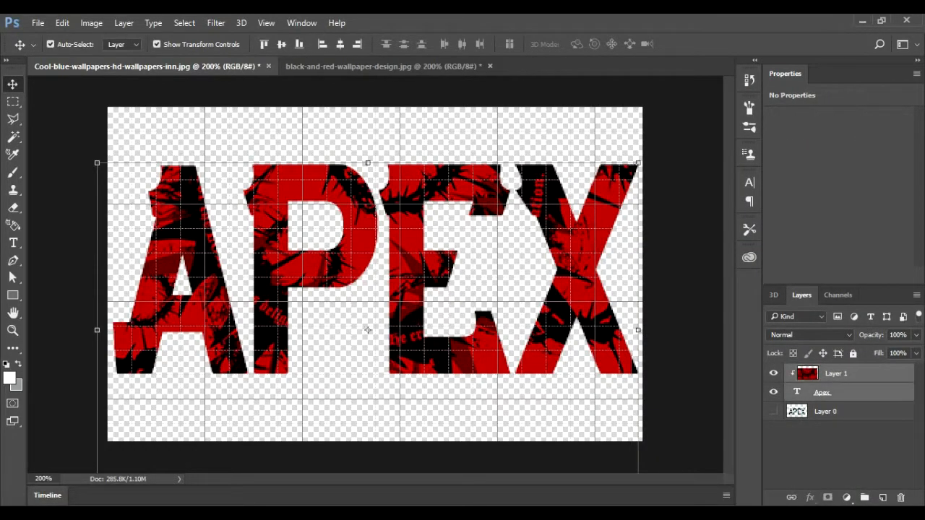
# Merge the wallpaper and APEX text into one layer and apply a stretch across the canvas.
pyautogui.rightClick(822, 392)
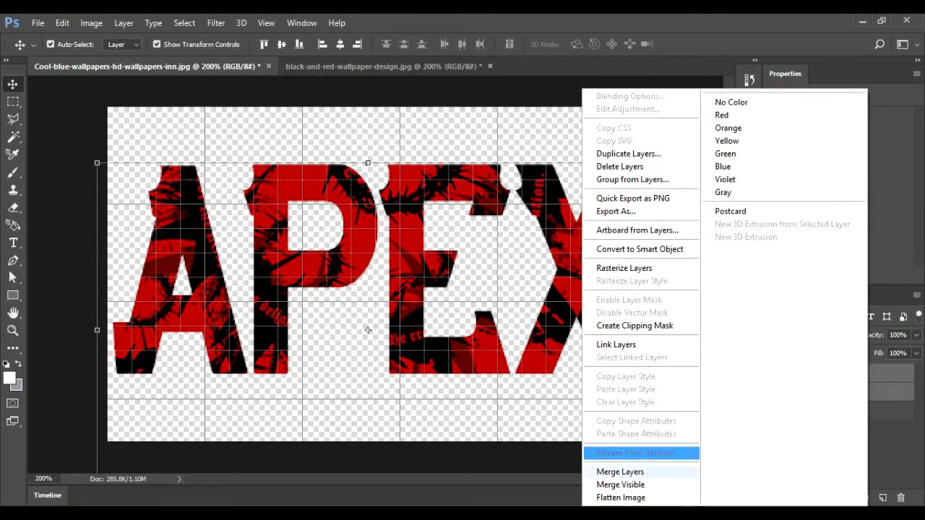
pyautogui.click(636, 454)
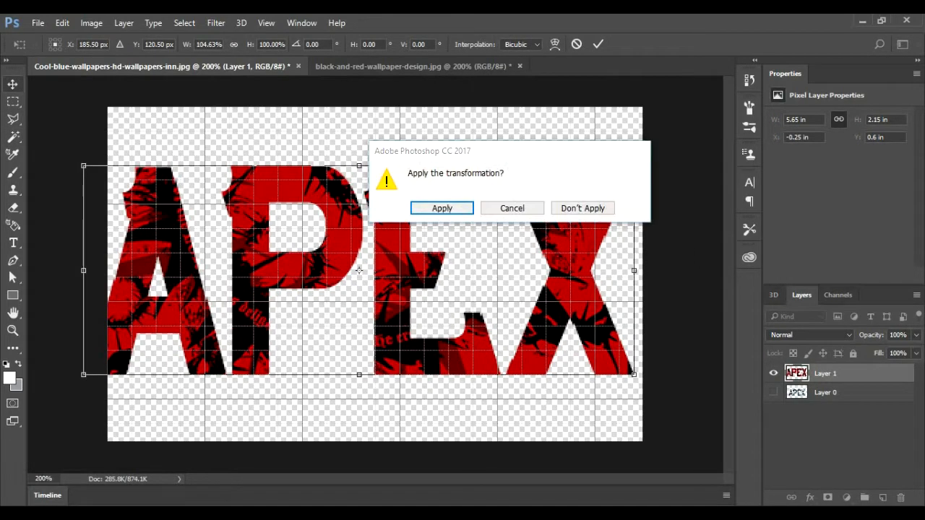
pyautogui.click(442, 208)
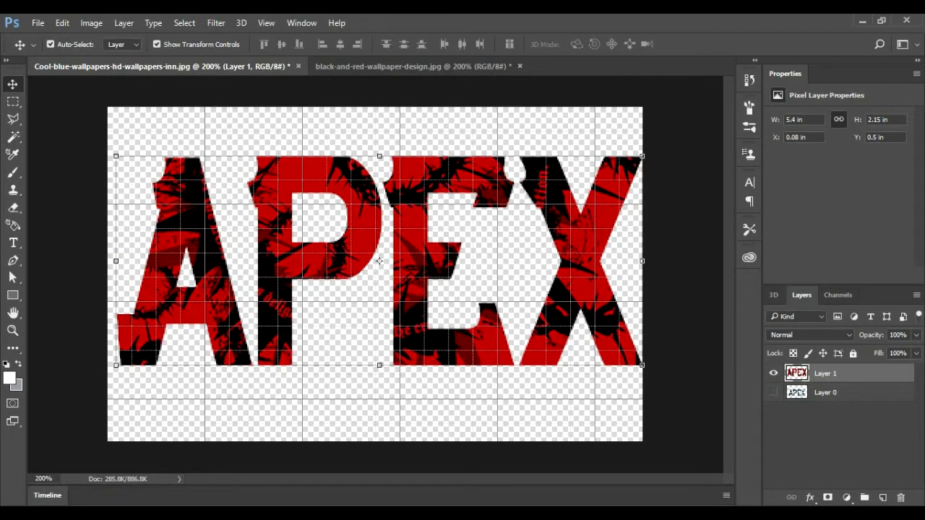
# Save the clipped APEX artwork as the PSD 'red BG' with Maximize Compatibility kept on.
pyautogui.click(38, 23)
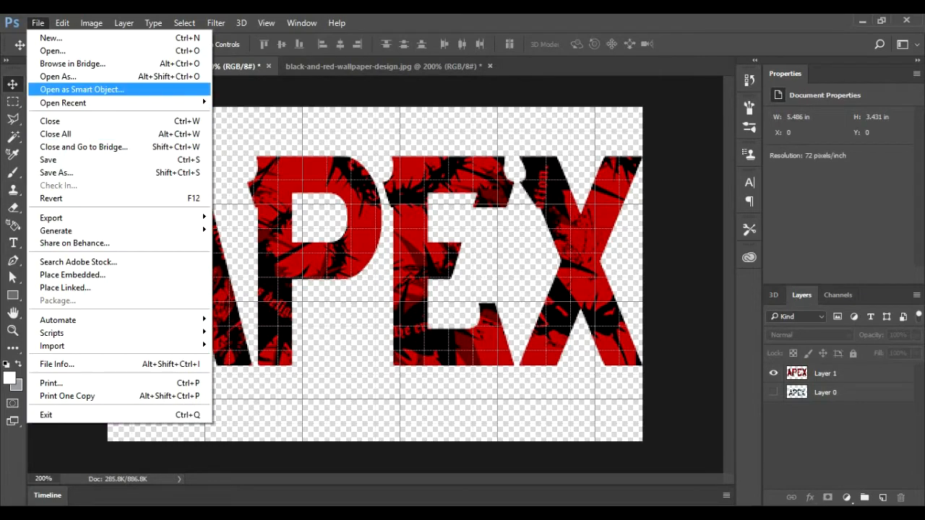
pyautogui.moveTo(58, 185)
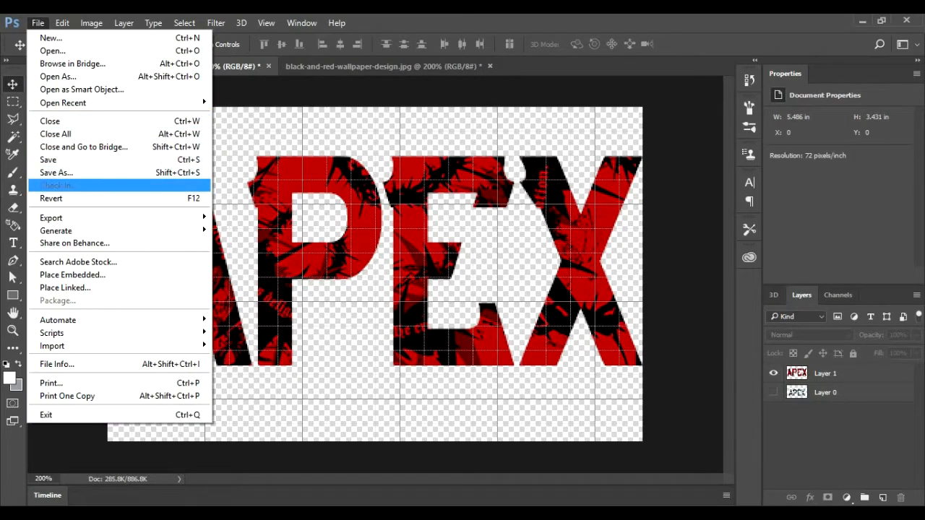
pyautogui.click(56, 172)
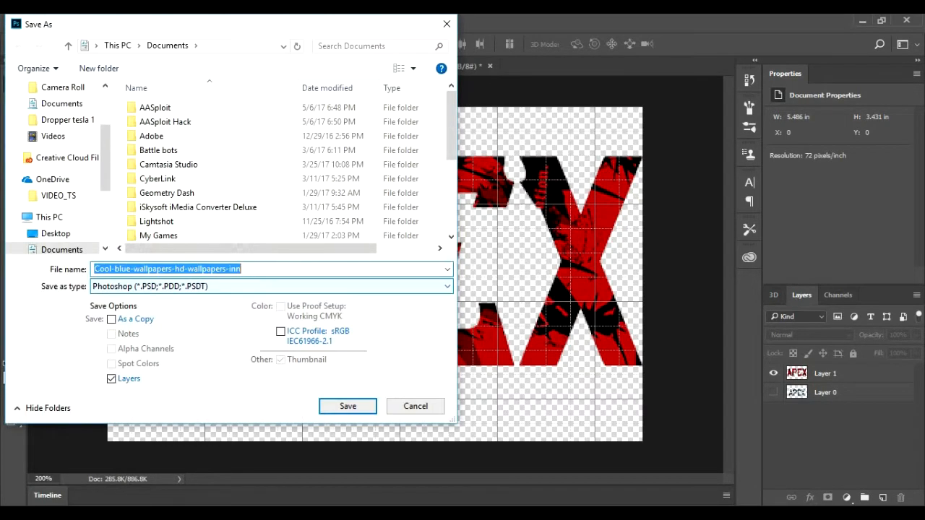
pyautogui.write('red')
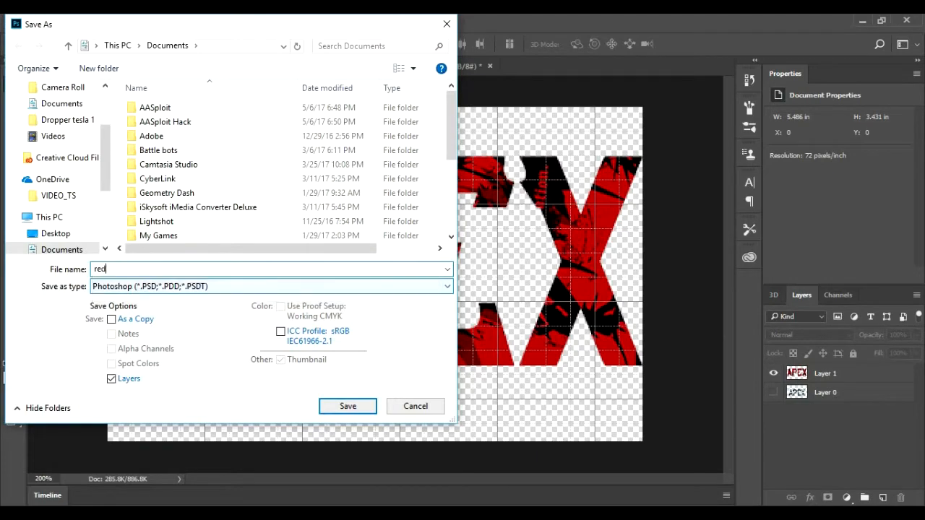
pyautogui.write('BG')
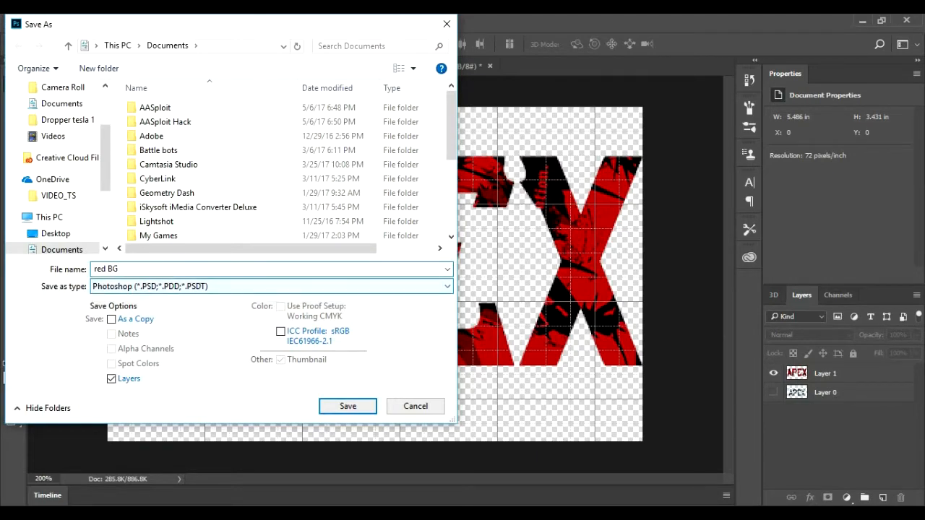
pyautogui.click(347, 404)
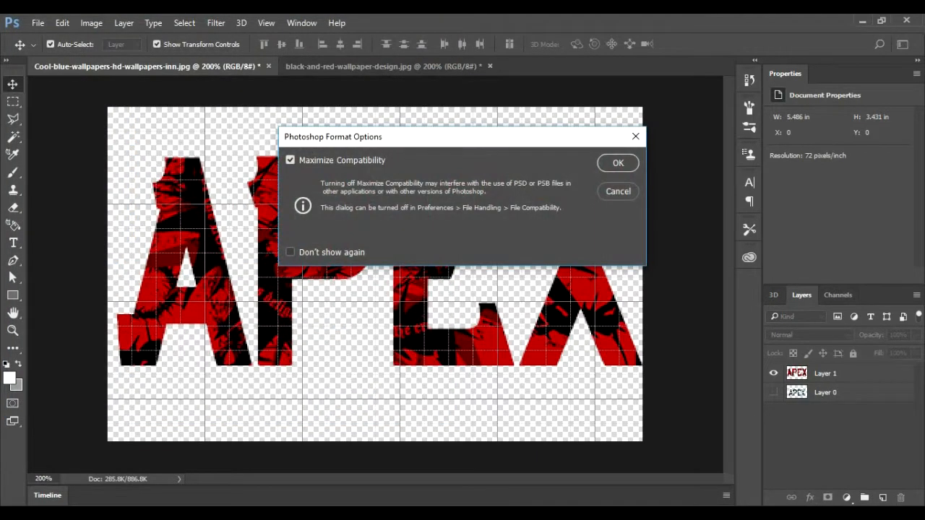
pyautogui.click(618, 162)
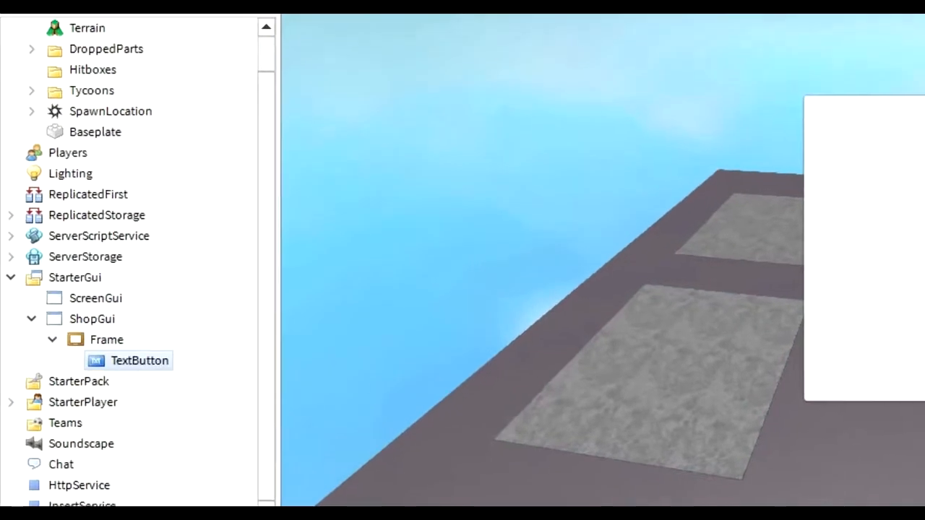
# Insert an ImageLabel into ShopGui's TextButton from the Explorer context menu.
pyautogui.rightClick(139, 360)
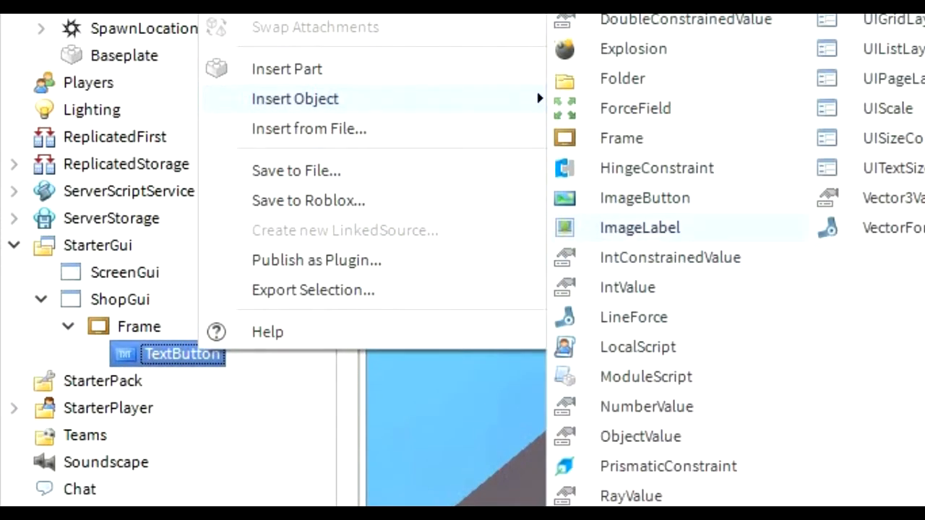
pyautogui.click(639, 227)
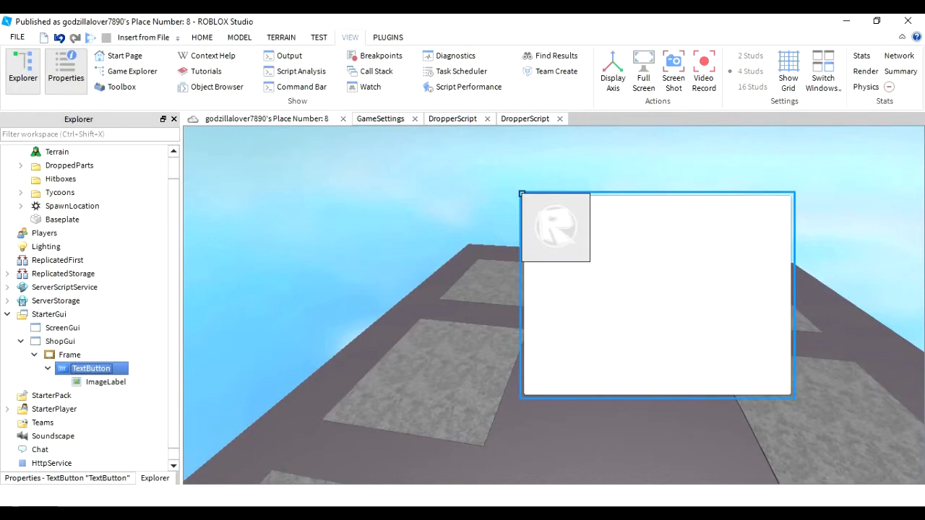
# Select the ImageLabel and set its Size to {0,375},{0,270} in Properties.
pyautogui.click(67, 69)
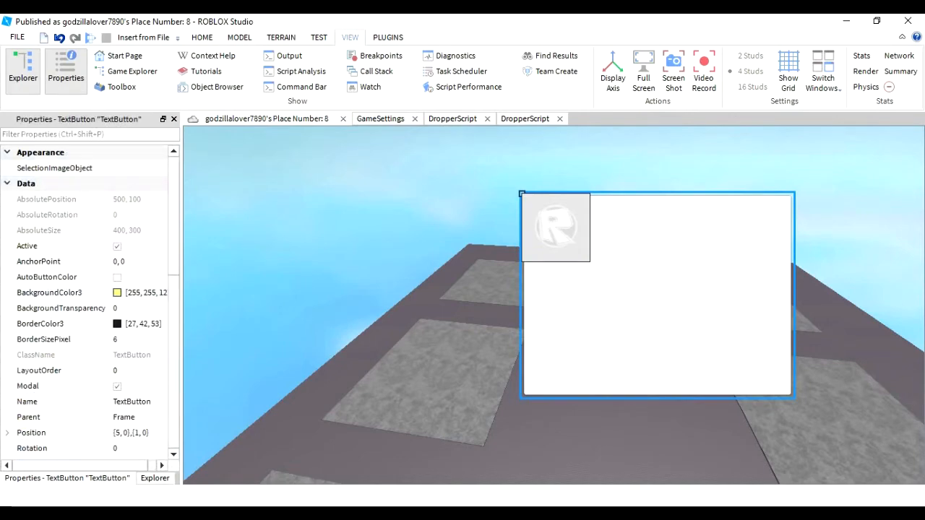
pyautogui.click(23, 69)
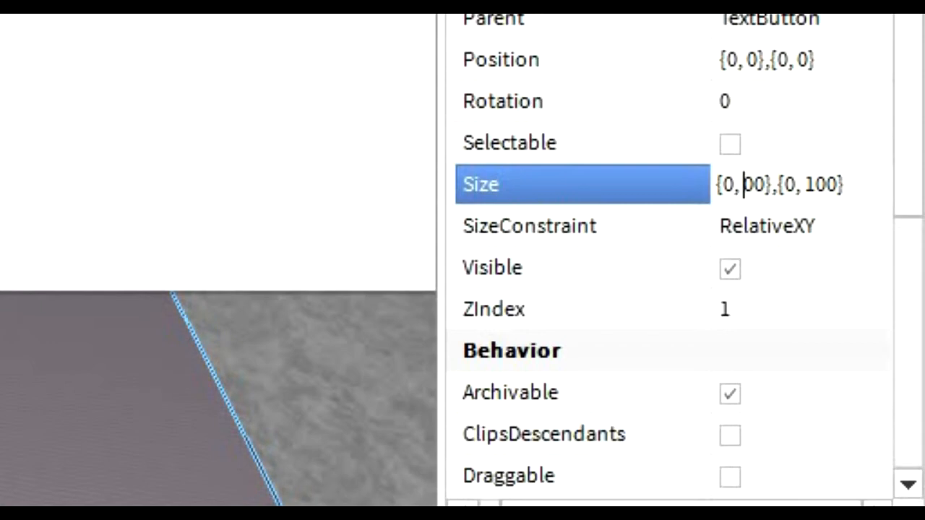
pyautogui.write('400')
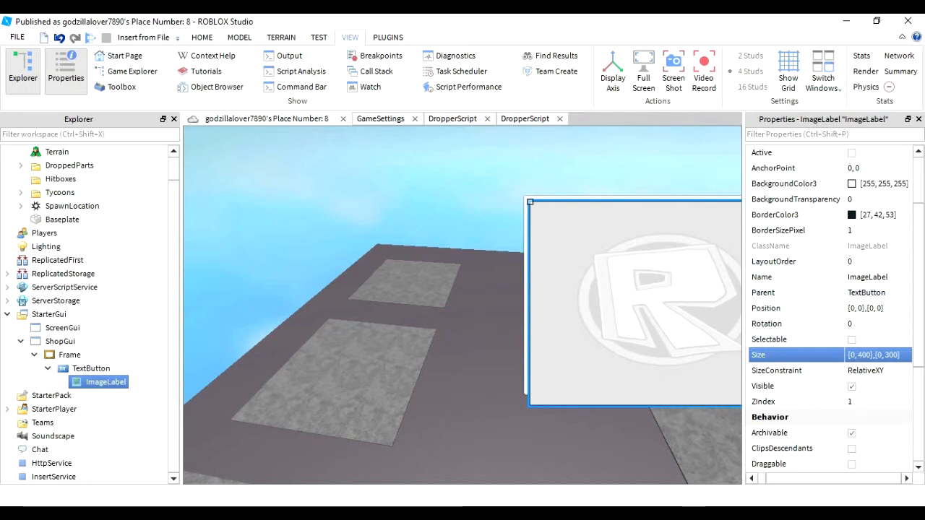
pyautogui.click(563, 118)
pyautogui.write('27')
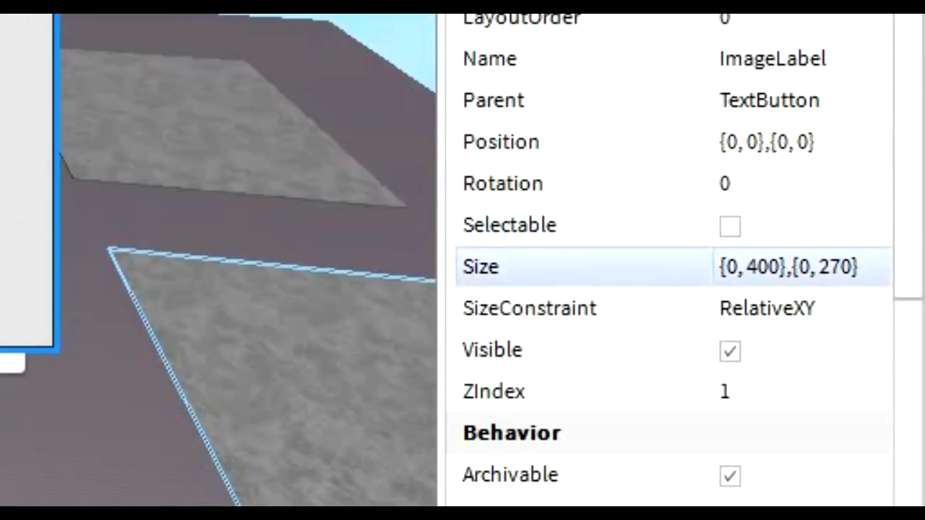
pyautogui.click(582, 266)
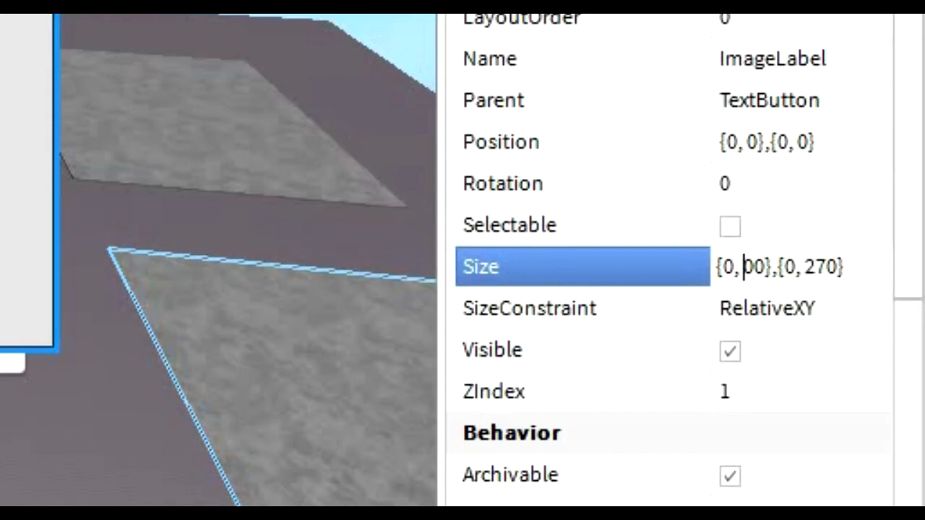
pyautogui.write('300')
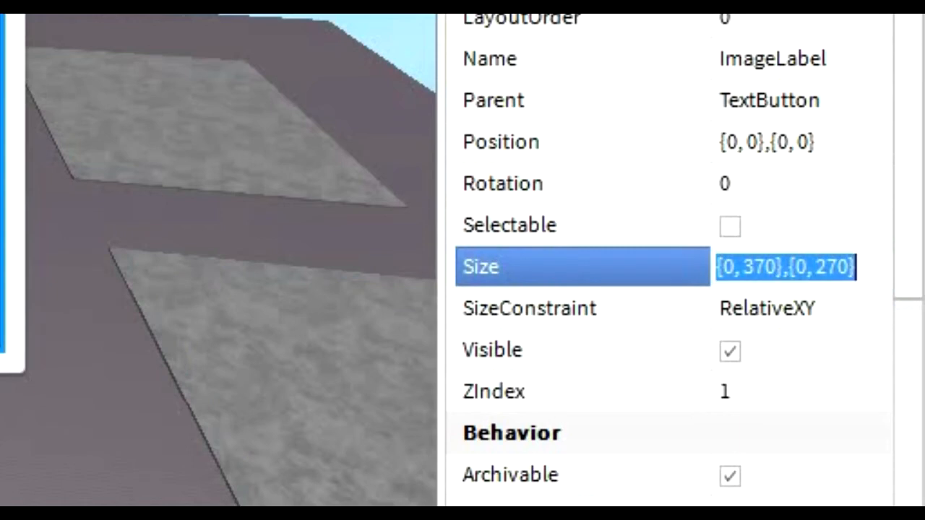
pyautogui.click(787, 266)
pyautogui.write('5')
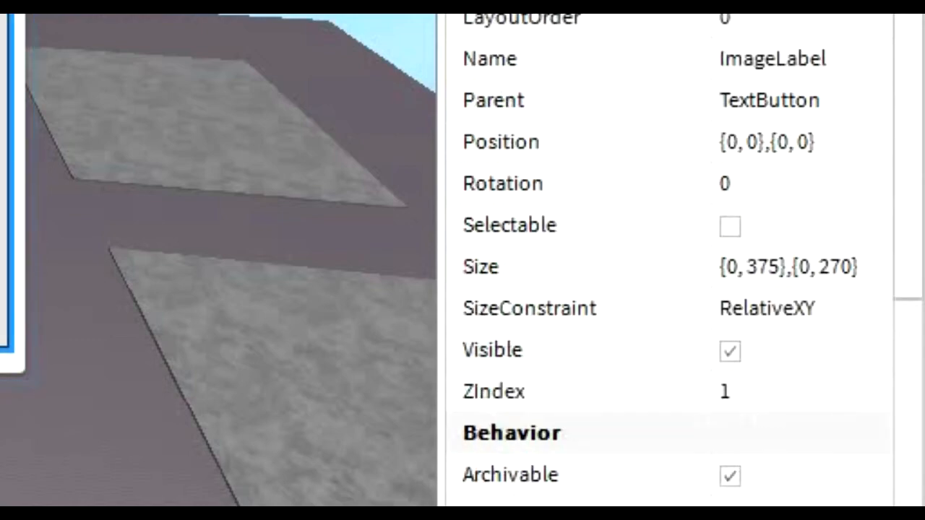
# Edit the ImageLabel's Position offsets so it sits inside the button with an even margin.
pyautogui.scroll(-3)
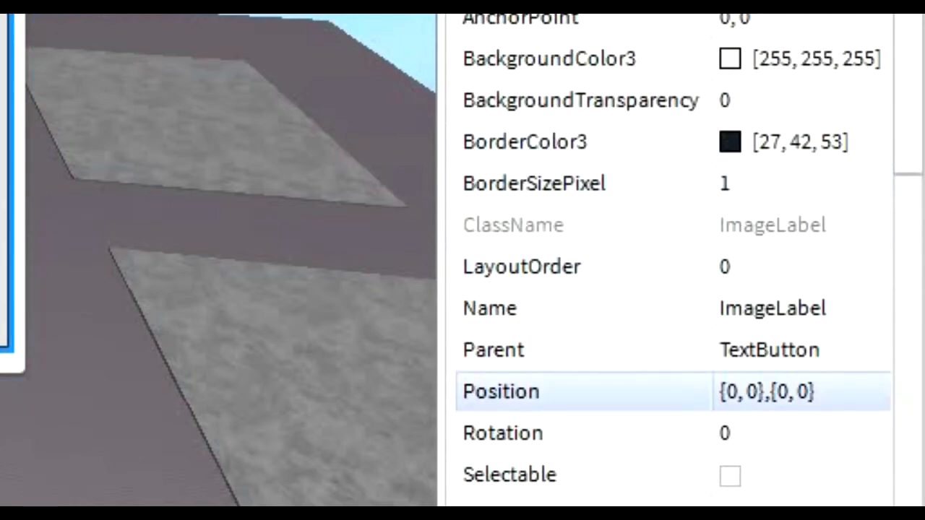
pyautogui.click(500, 390)
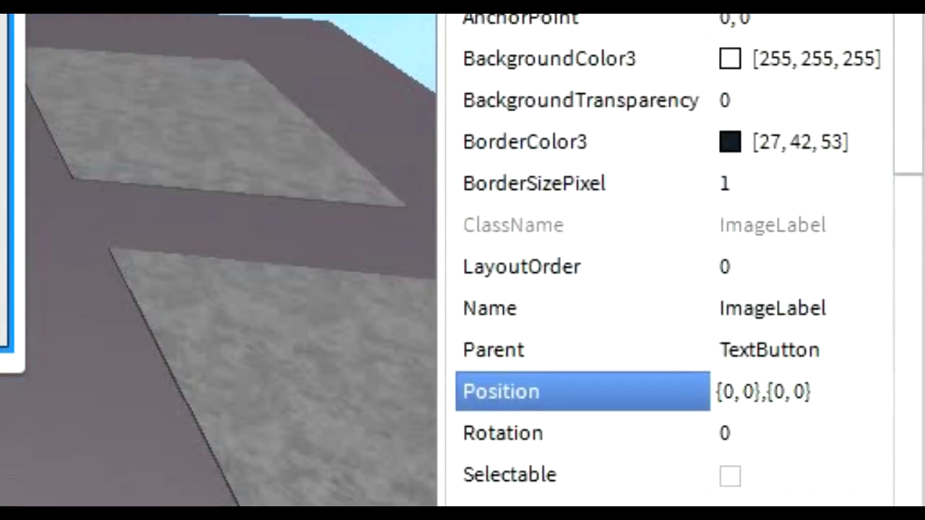
pyautogui.click(763, 392)
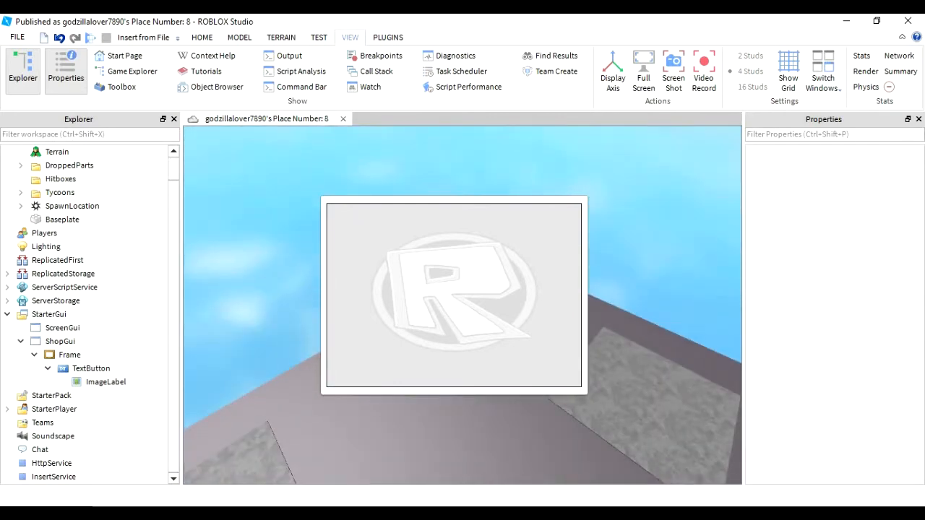
# Upload the saved APEX image from the Pictures folder as the ImageLabel's Image.
pyautogui.click(105, 382)
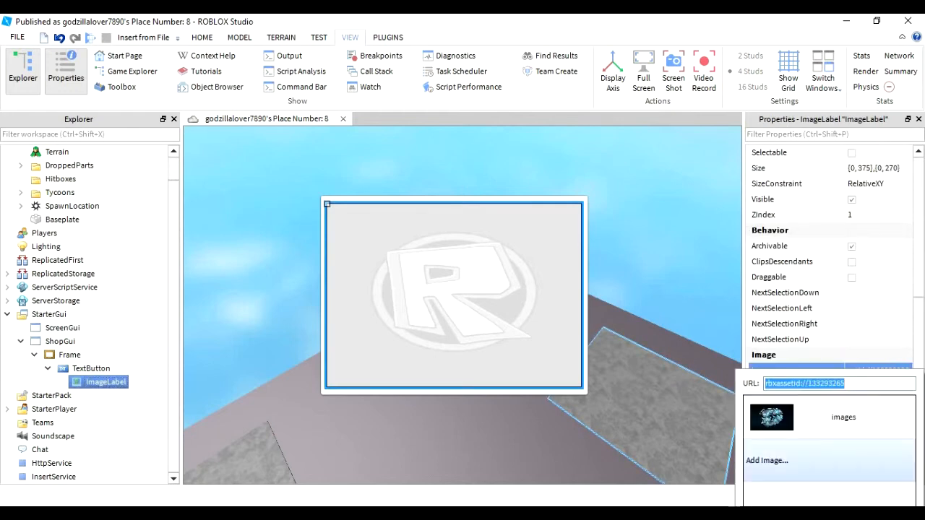
pyautogui.click(766, 459)
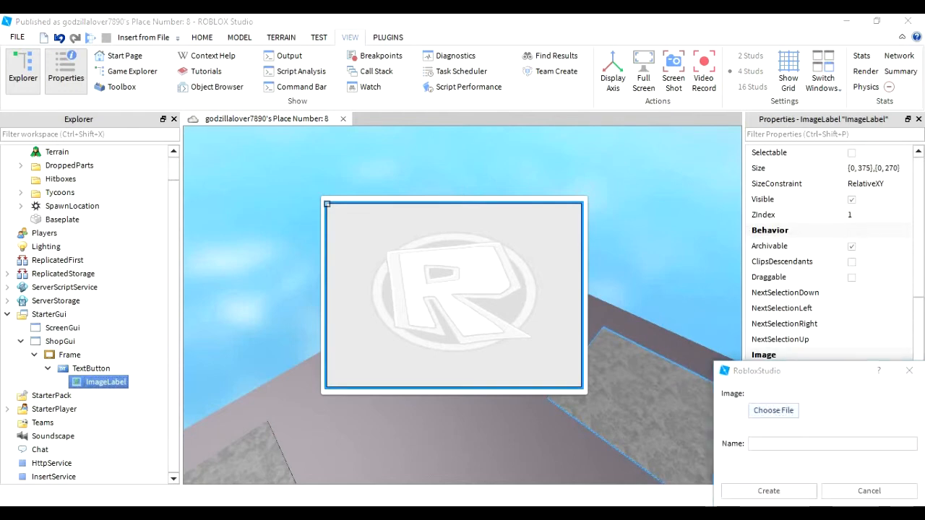
pyautogui.click(773, 410)
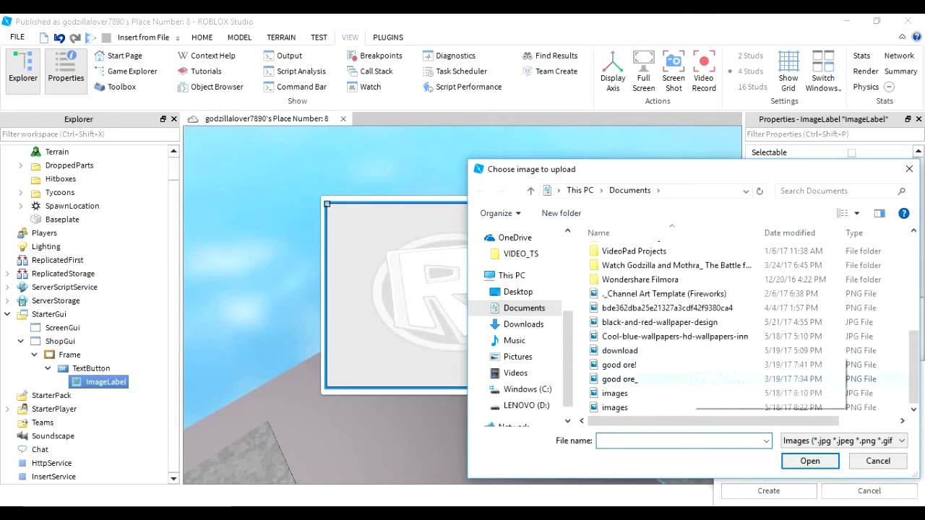
pyautogui.click(672, 336)
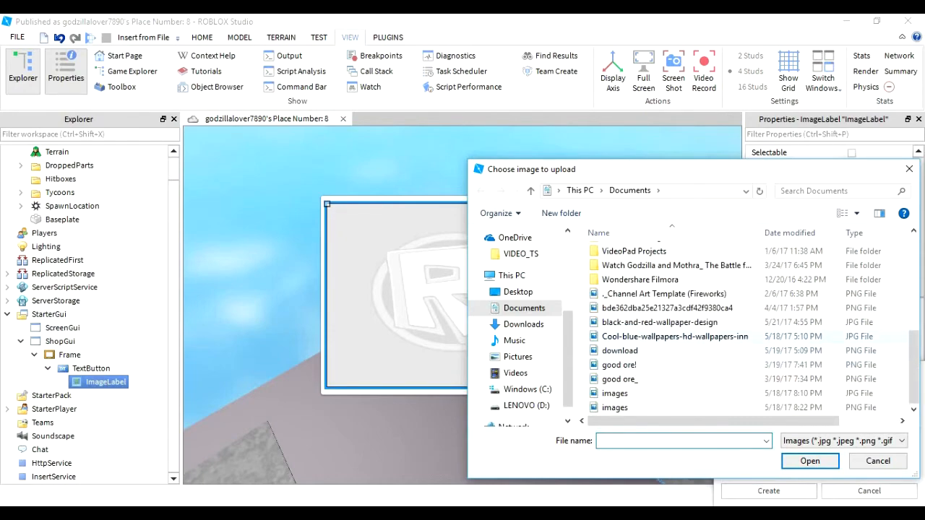
pyautogui.click(517, 355)
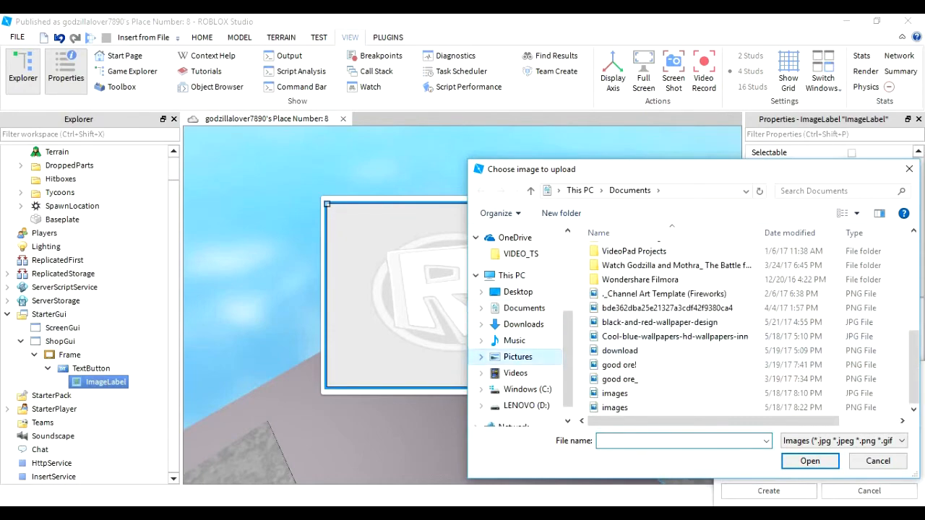
pyautogui.click(518, 356)
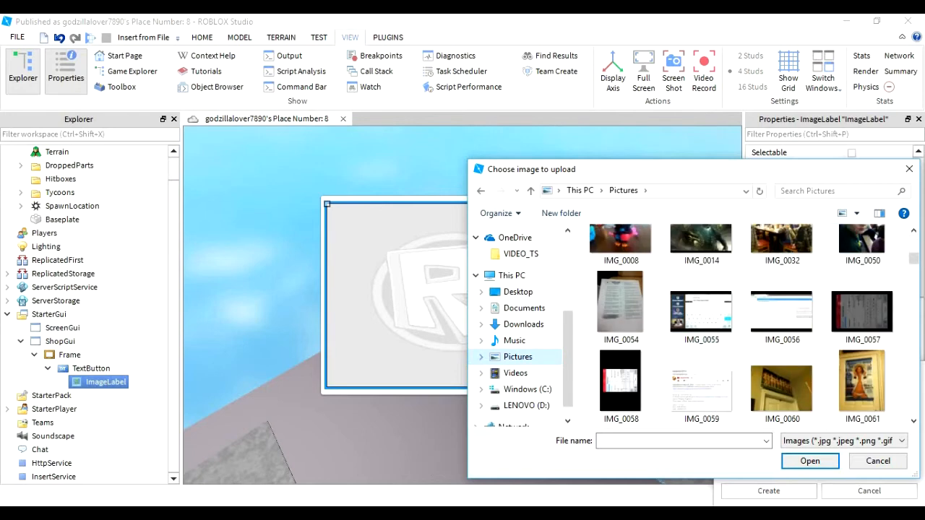
pyautogui.click(838, 190)
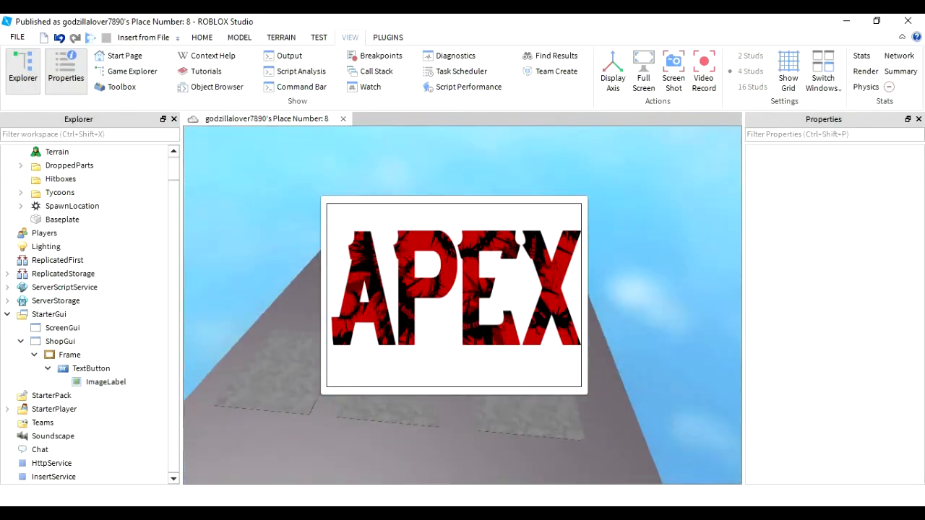
# Set the ImageLabel's BackgroundColor3 to black, then review the Frame and TextButton properties.
pyautogui.click(105, 381)
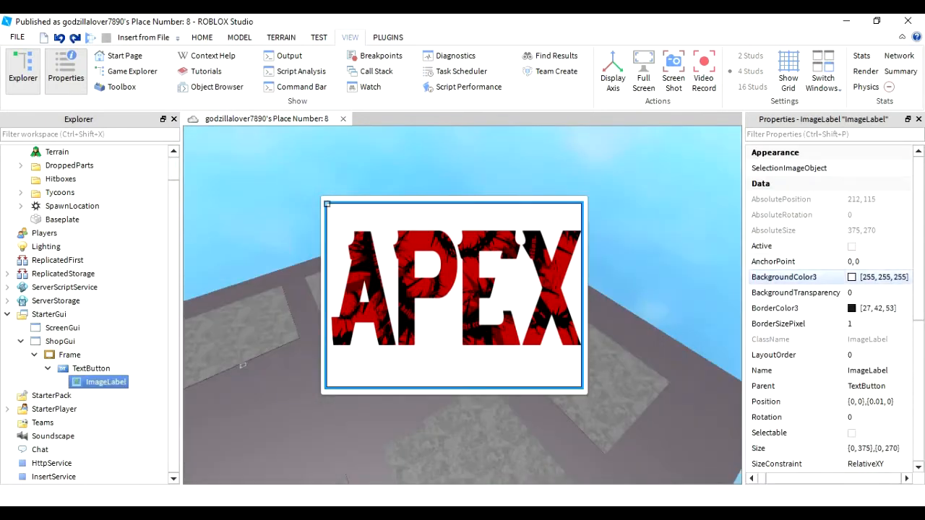
pyautogui.click(851, 277)
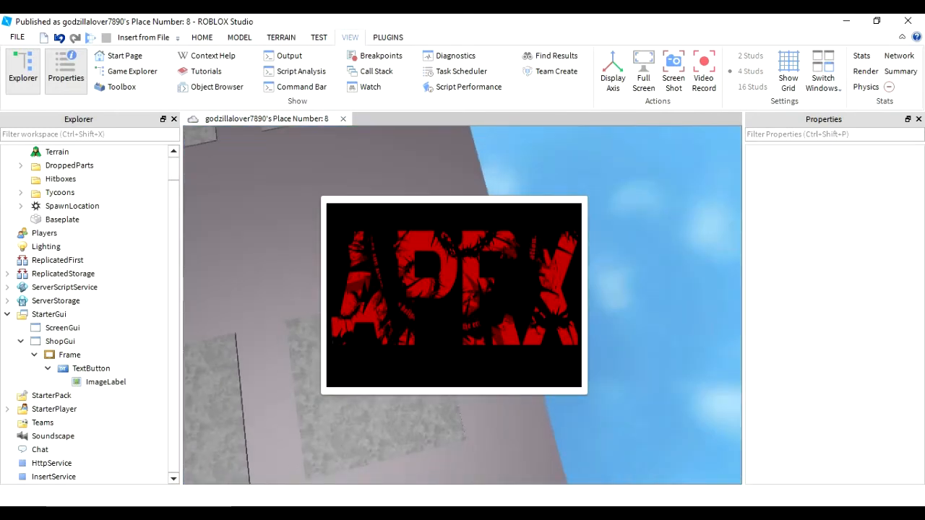
pyautogui.click(69, 354)
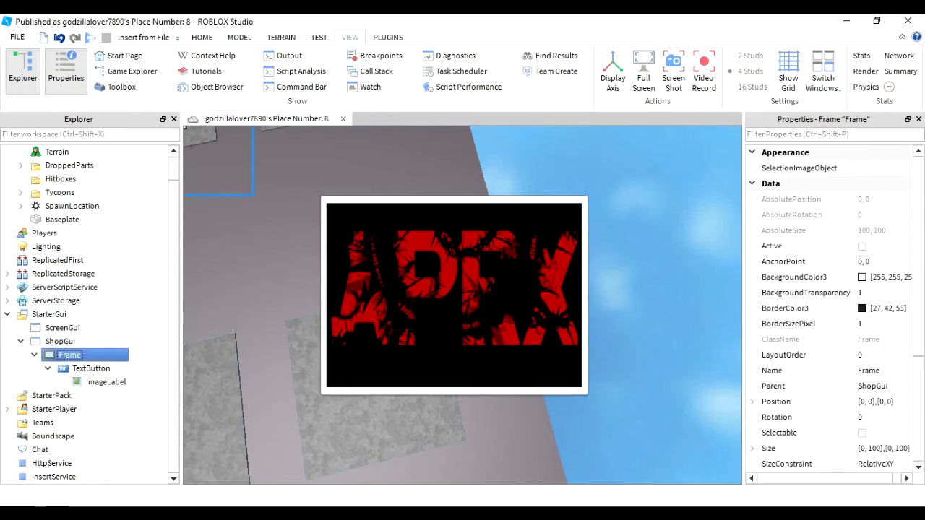
pyautogui.click(93, 368)
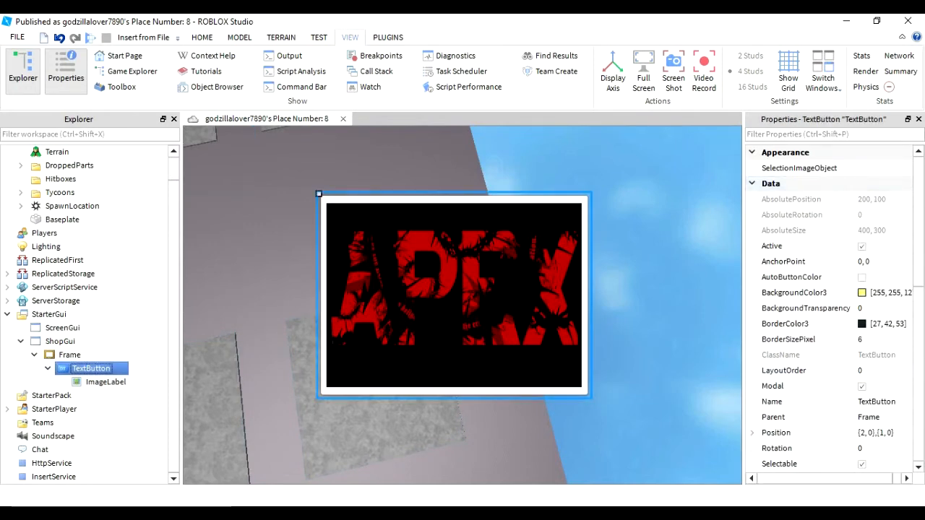